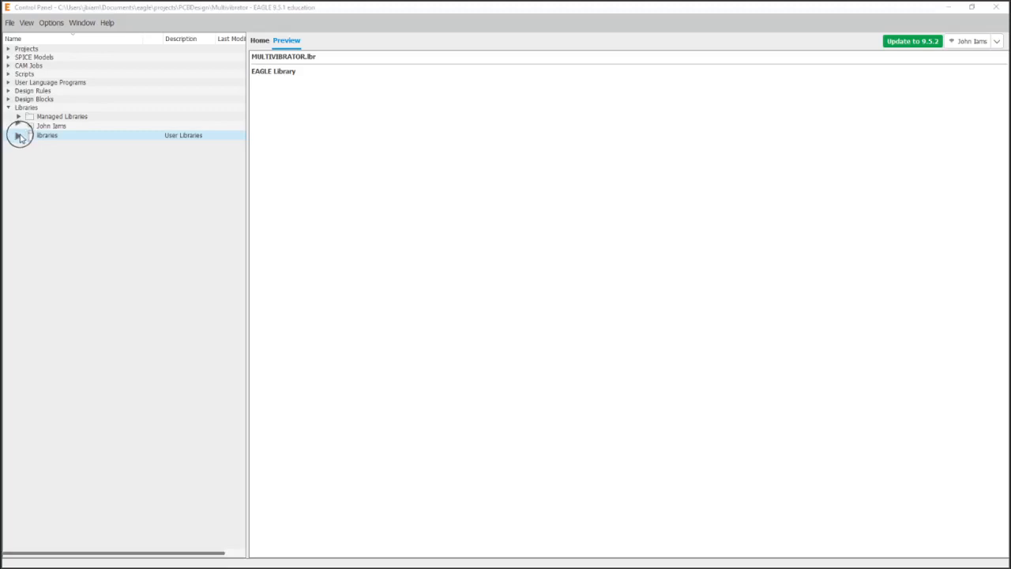
# Open MULTIVIBRATOR.lbr from the user libraries and create a new symbol named LED
pyautogui.click(19, 136)
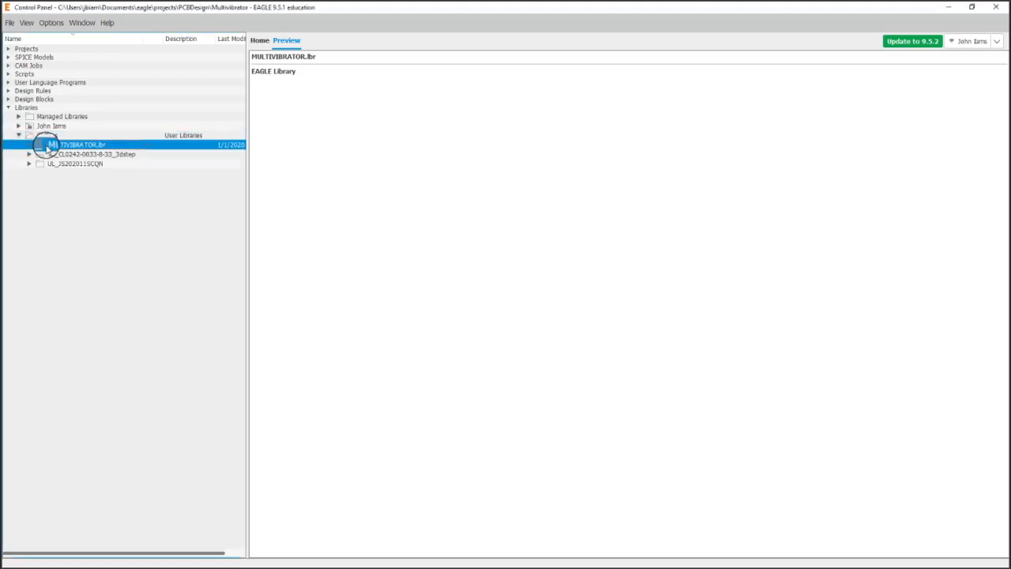
pyautogui.doubleClick(79, 143)
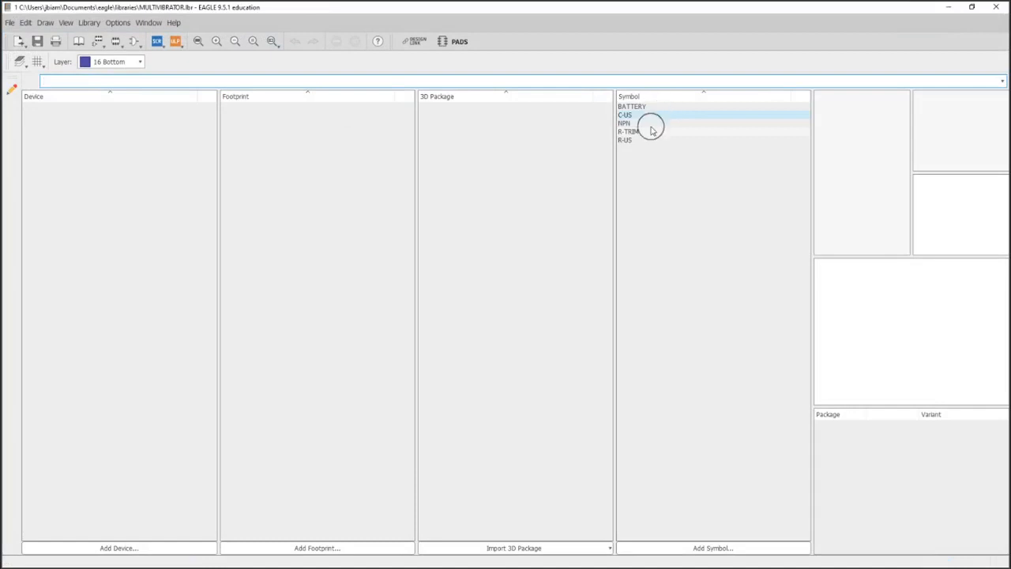
pyautogui.click(711, 547)
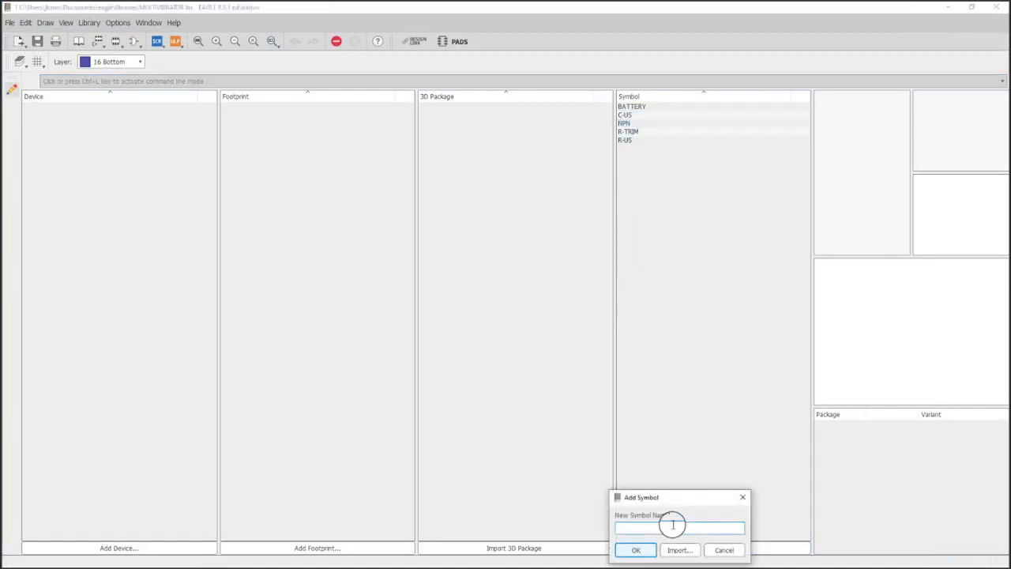
pyautogui.write('LED')
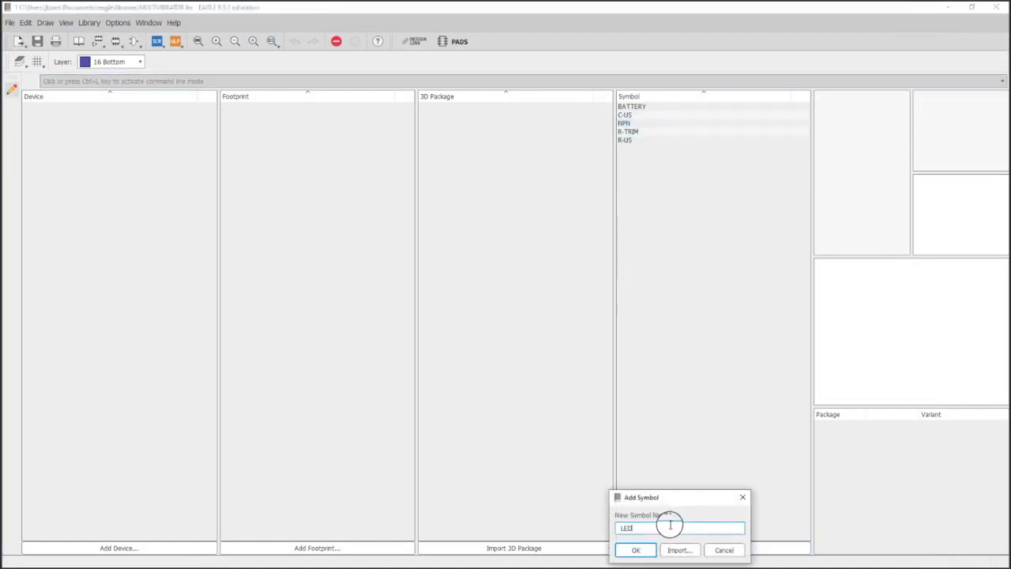
pyautogui.click(635, 549)
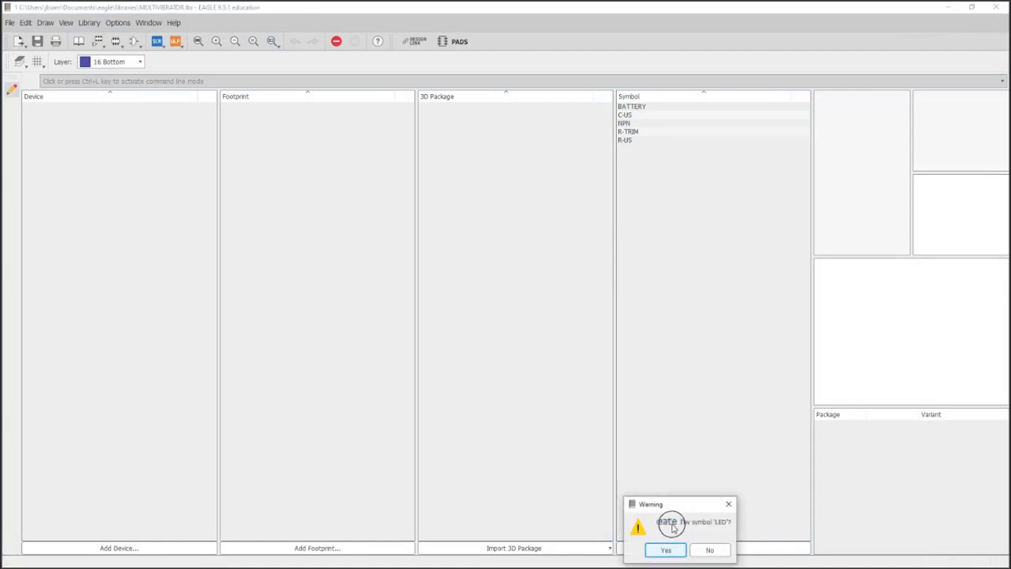
pyautogui.click(664, 549)
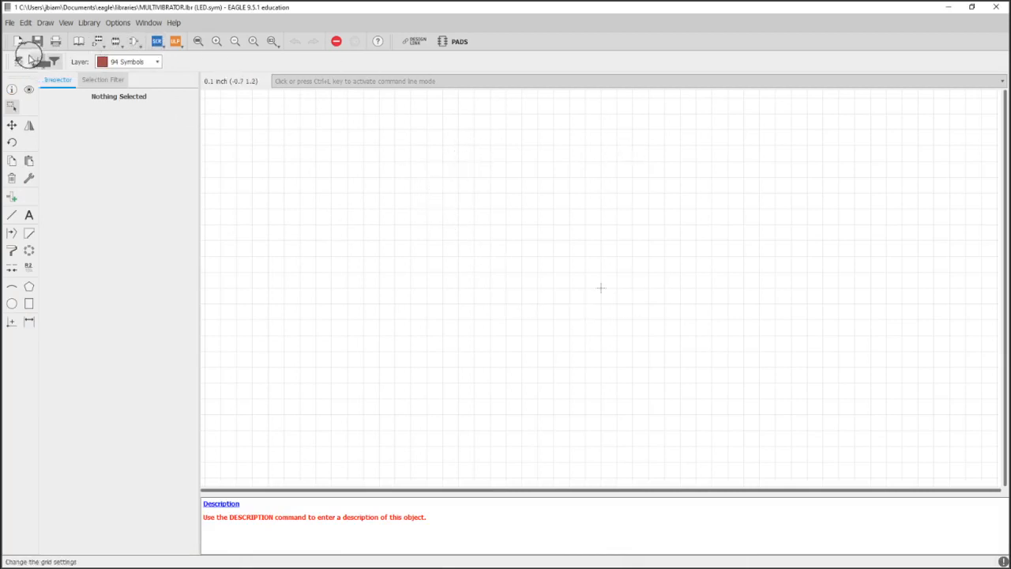
pyautogui.click(22, 41)
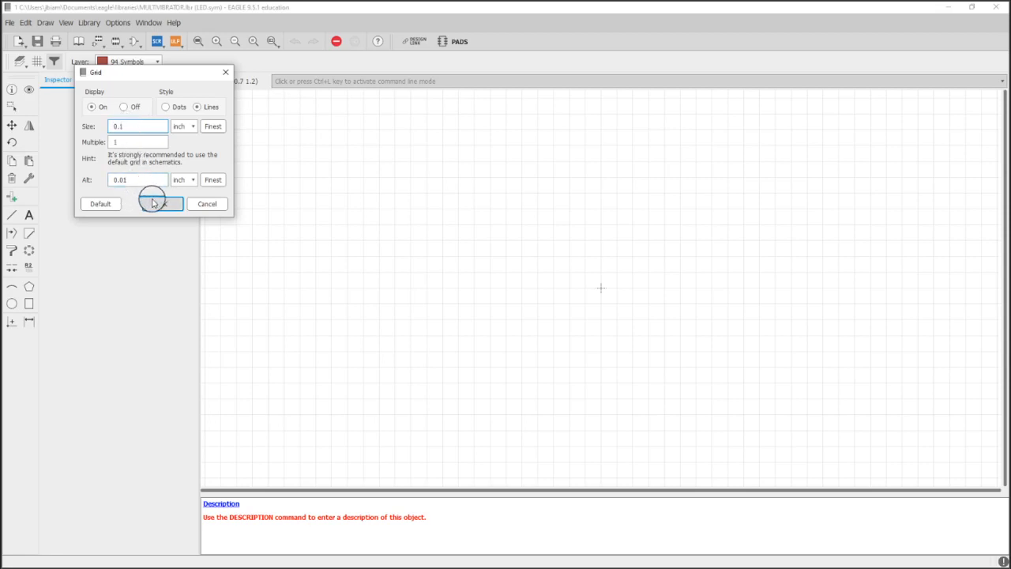
pyautogui.click(161, 203)
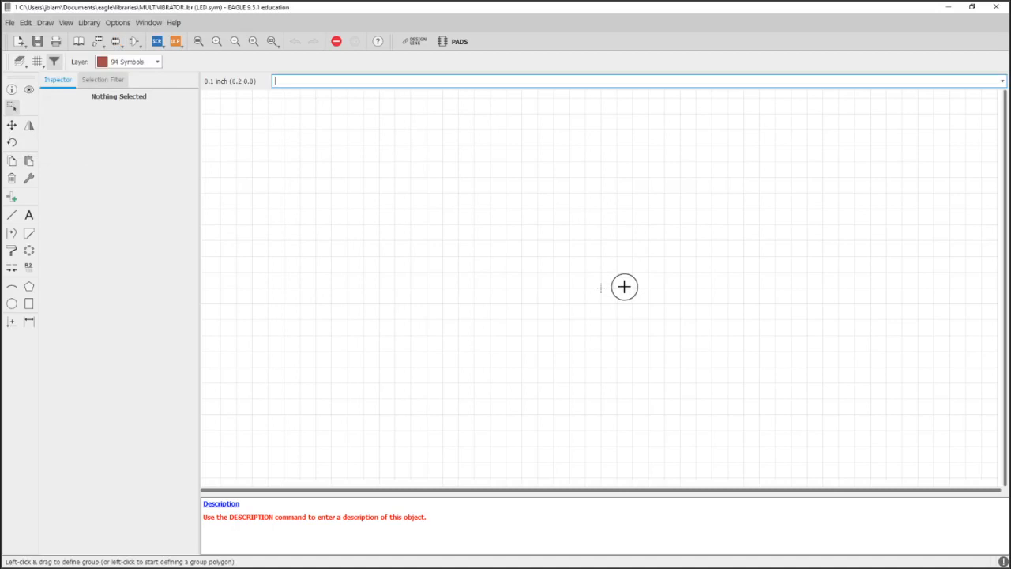
pyautogui.moveTo(373, 225)
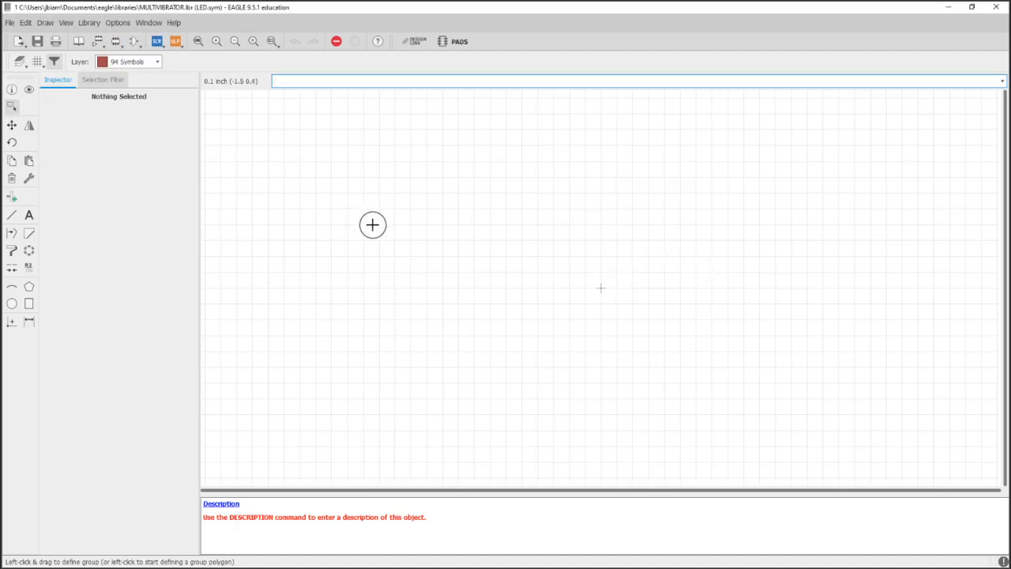
pyautogui.click(158, 61)
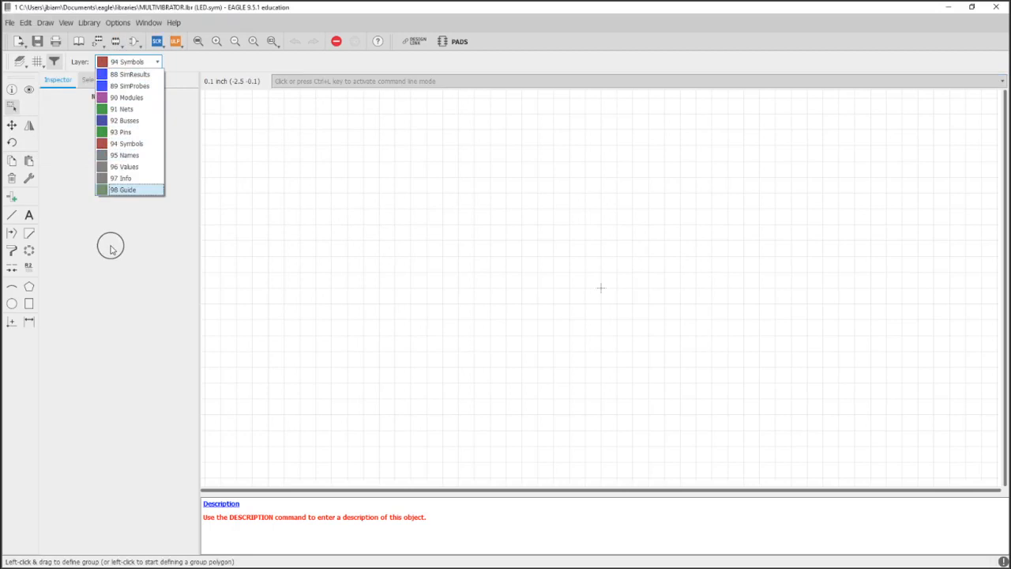
pyautogui.click(130, 142)
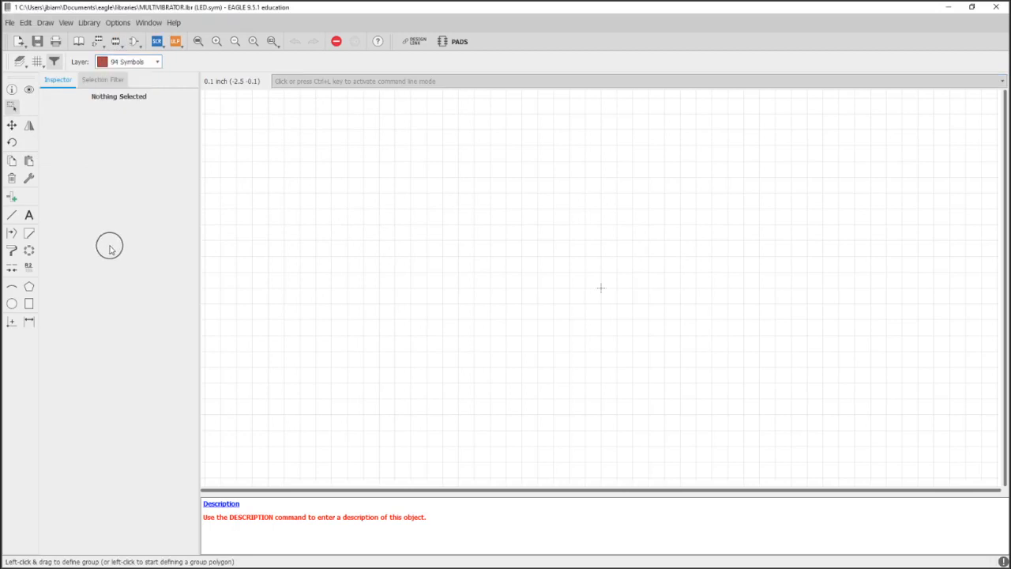
pyautogui.click(13, 196)
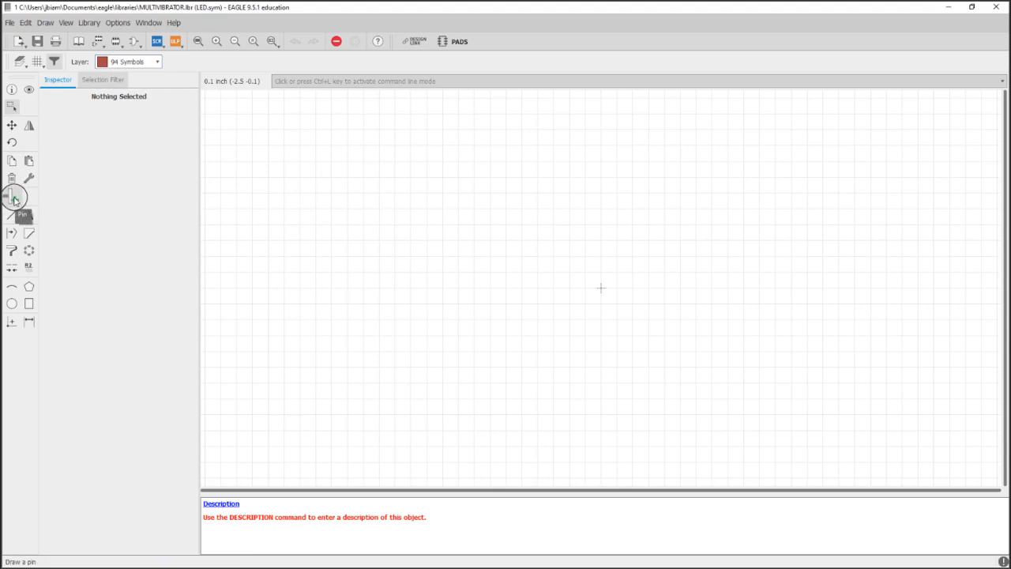
# Place two pins above and below the origin, then set both to short length with names hidden
pyautogui.click(13, 196)
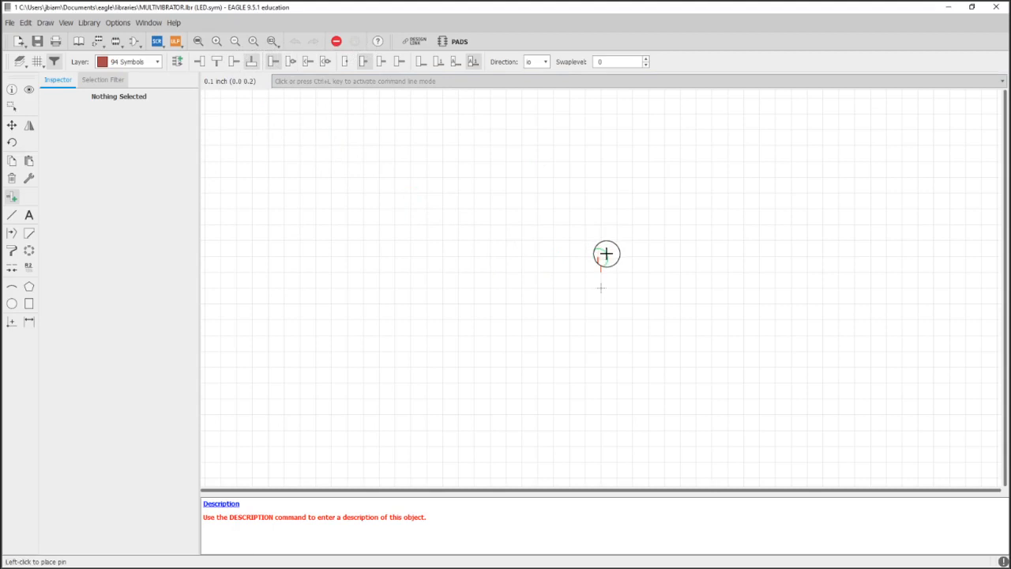
pyautogui.click(606, 252)
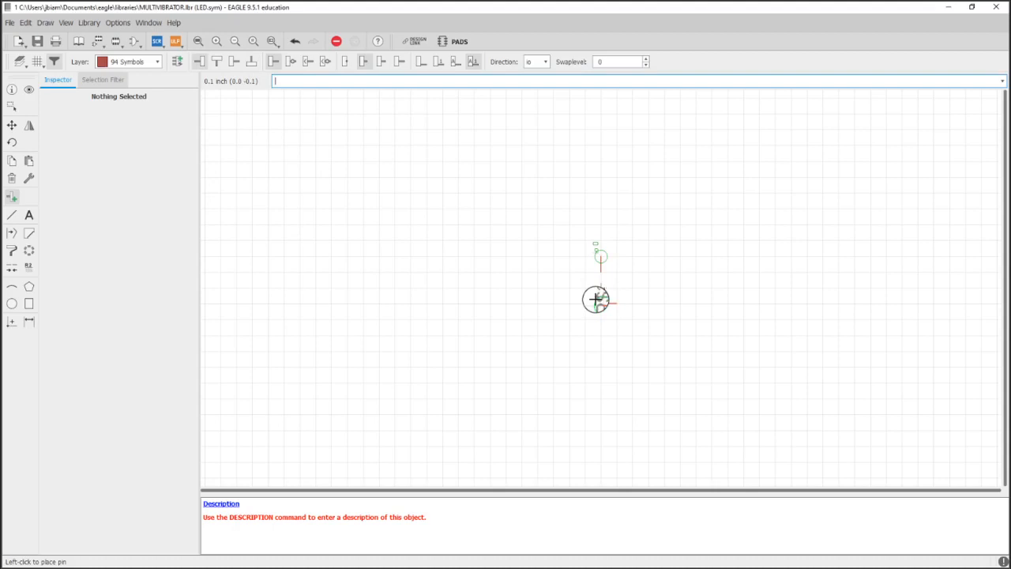
pyautogui.click(595, 299)
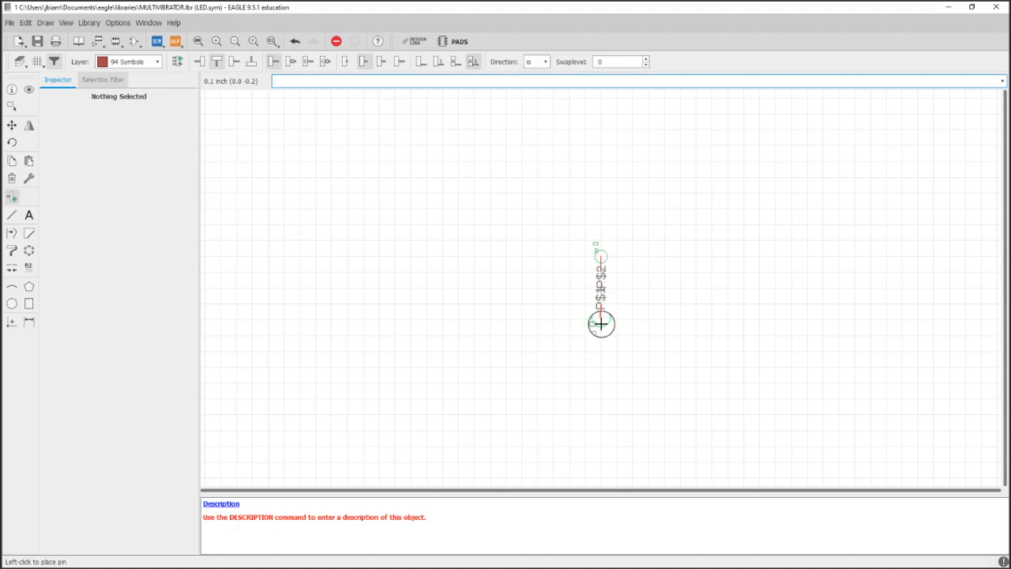
pyautogui.moveTo(411, 227)
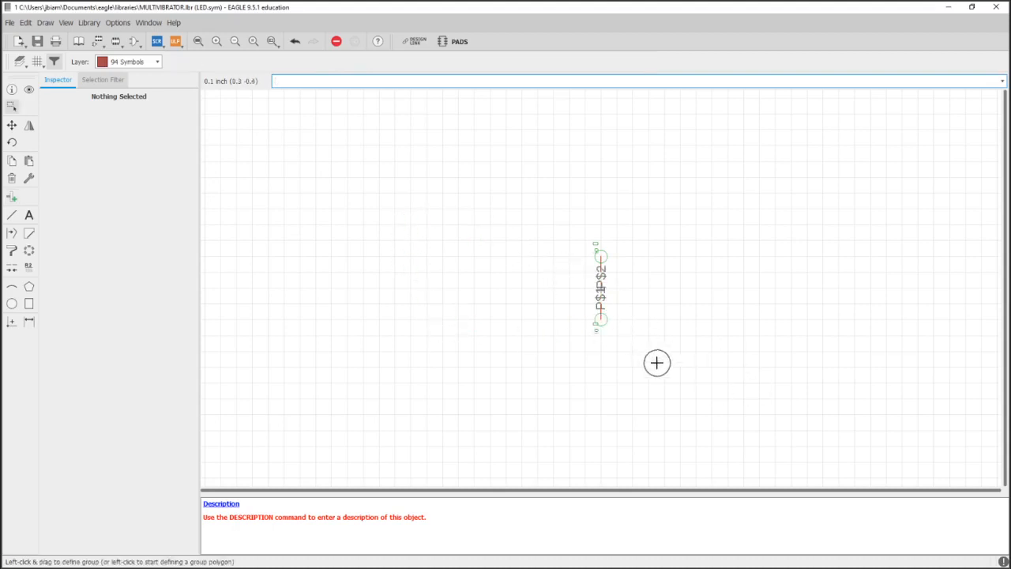
pyautogui.click(598, 287)
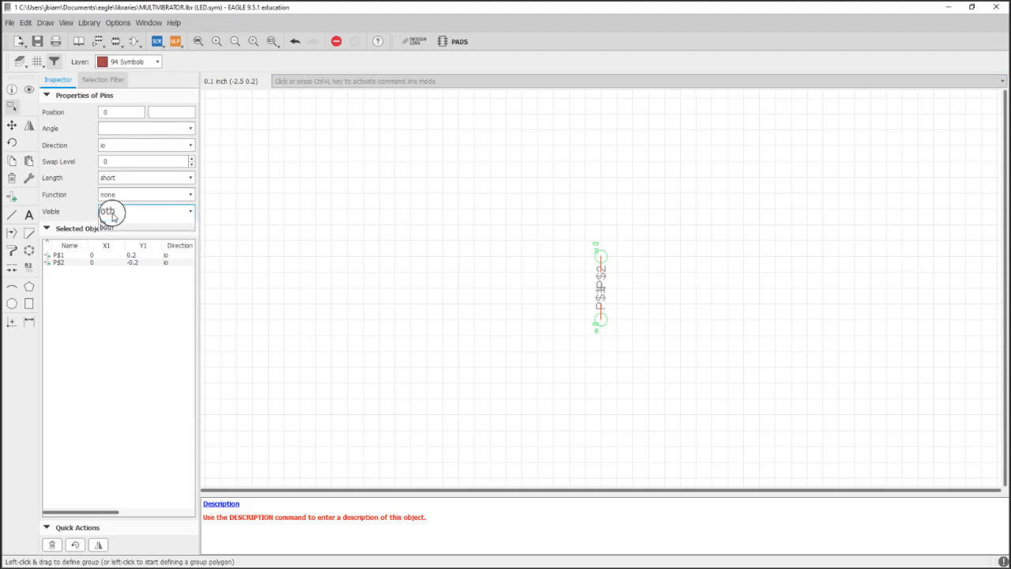
pyautogui.click(145, 212)
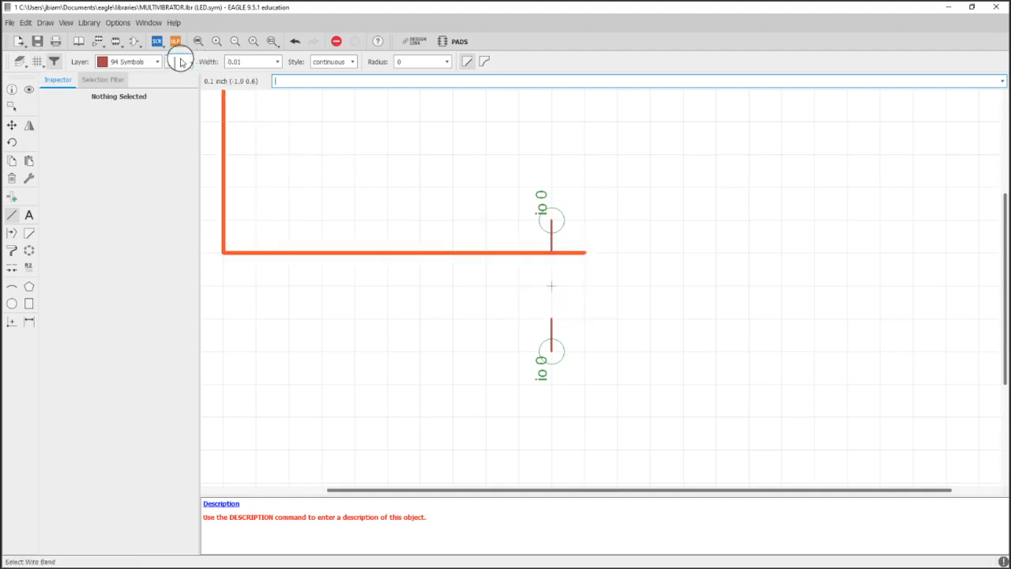
# Set the line bend style for drawing the diode triangle, cathode bar and pin leads on layer 94 Symbols
pyautogui.click(181, 62)
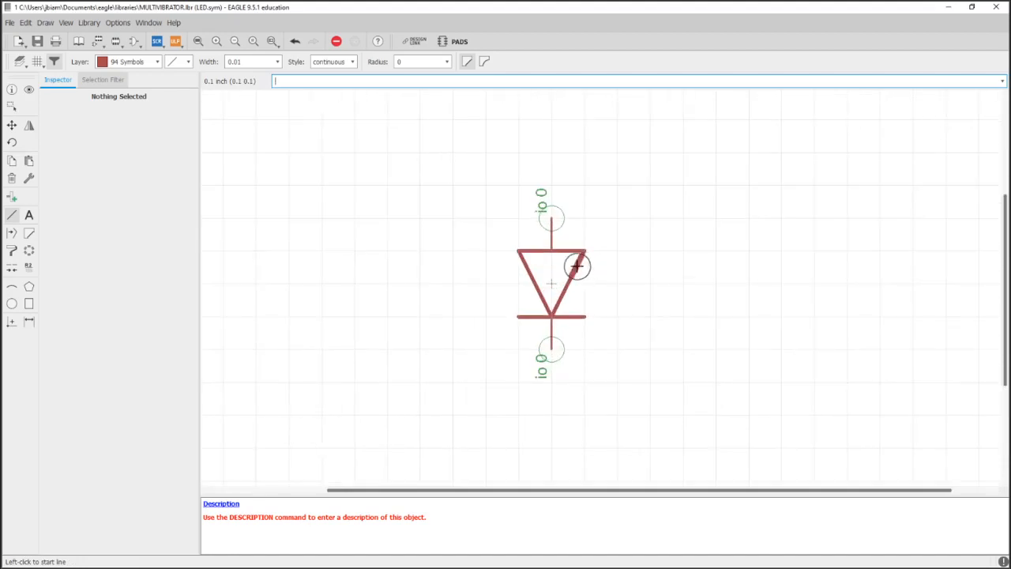
pyautogui.moveTo(512, 295)
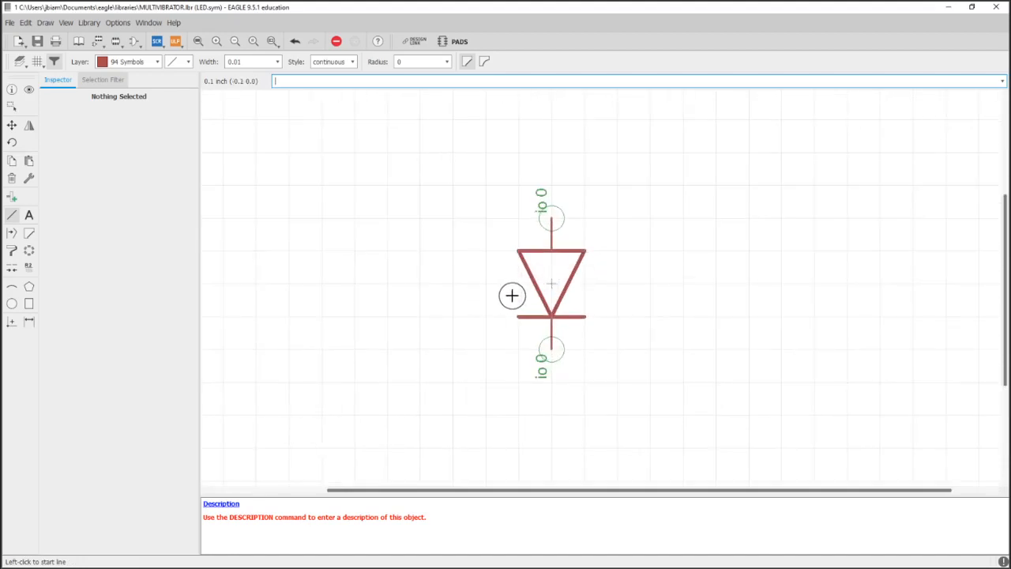
pyautogui.moveTo(518, 281)
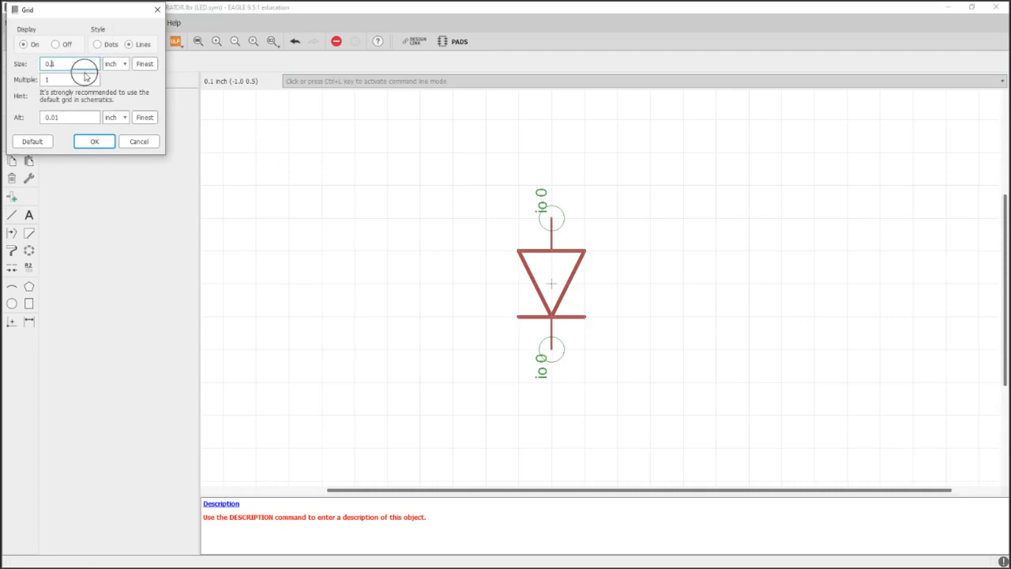
# Switch to a 0.01 inch grid and select the drawn emission arrow to copy it into a second one
pyautogui.click(95, 142)
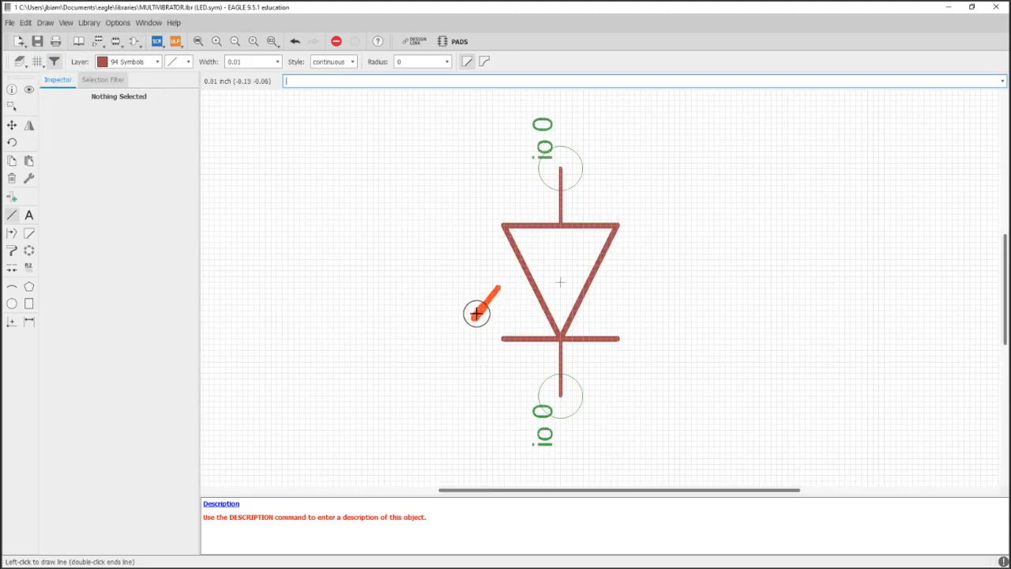
pyautogui.moveTo(484, 306)
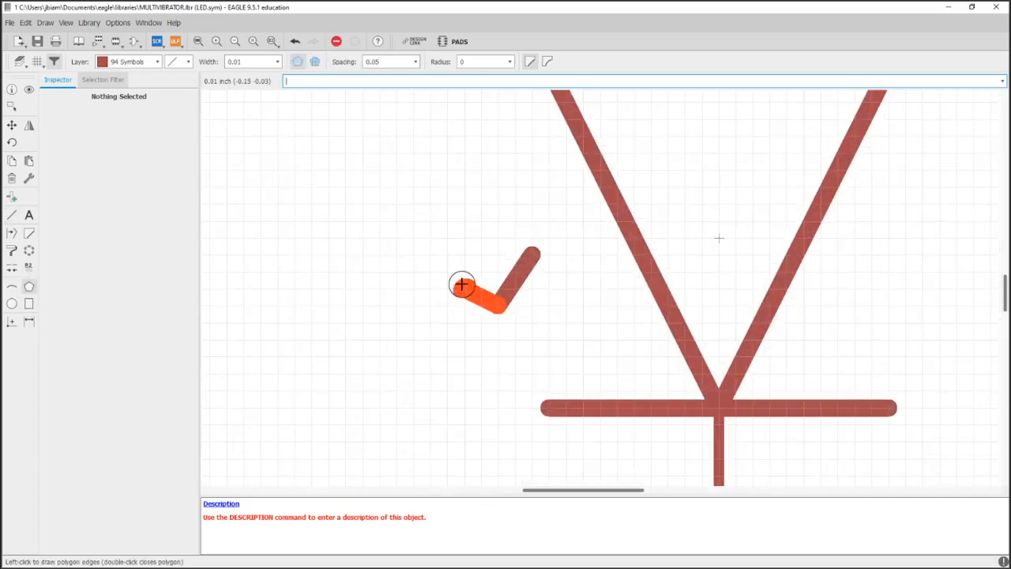
pyautogui.moveTo(477, 287)
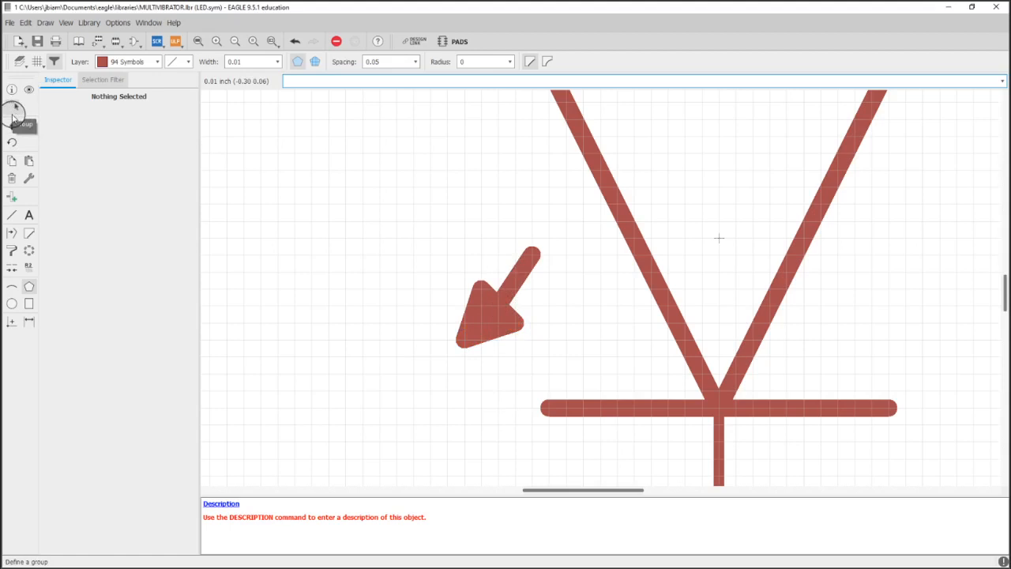
pyautogui.click(513, 284)
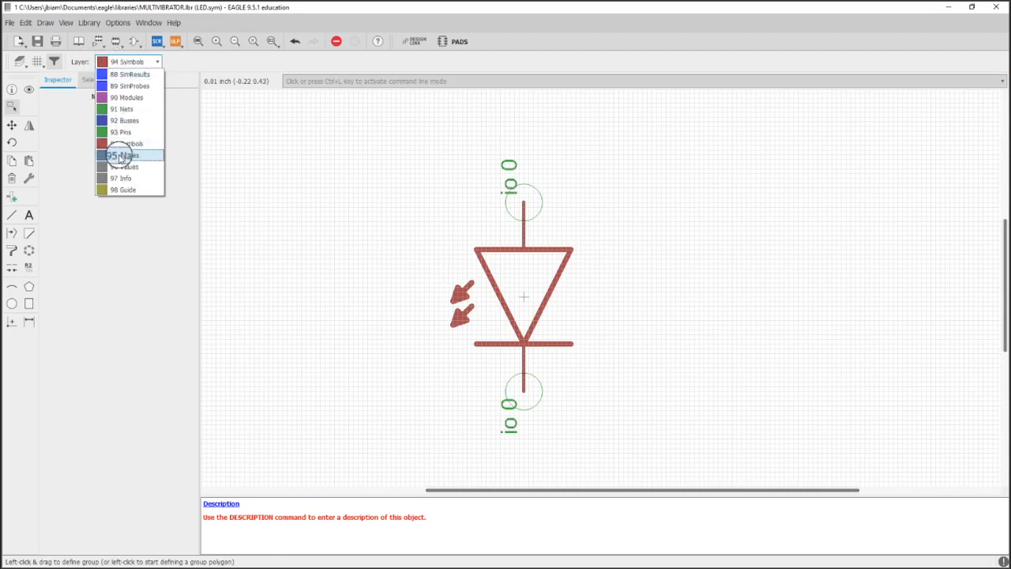
# Add a >NAME label on the Names layer and a >VALUE label on the Values layer, then return to the library overview
pyautogui.click(129, 155)
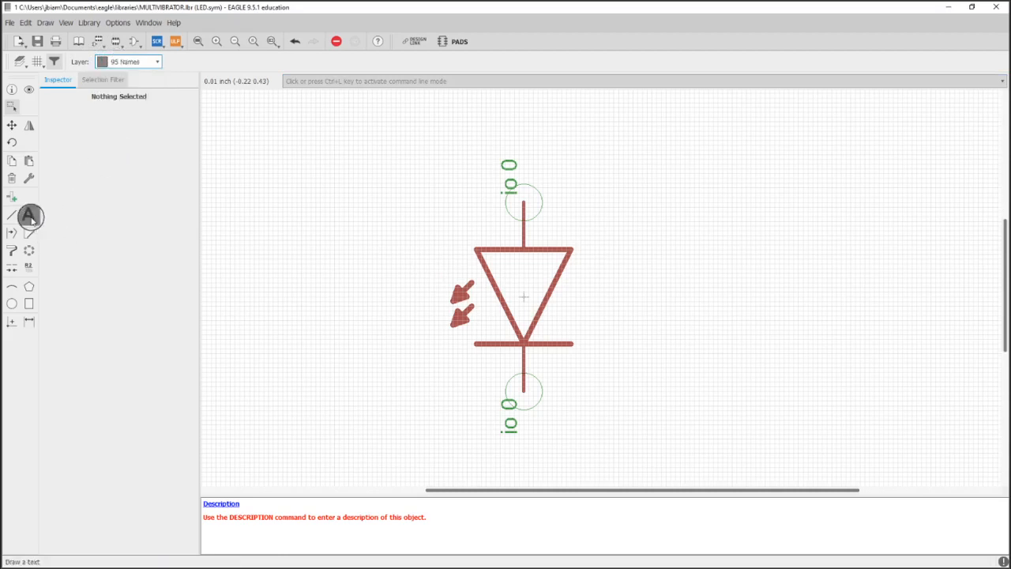
pyautogui.click(28, 215)
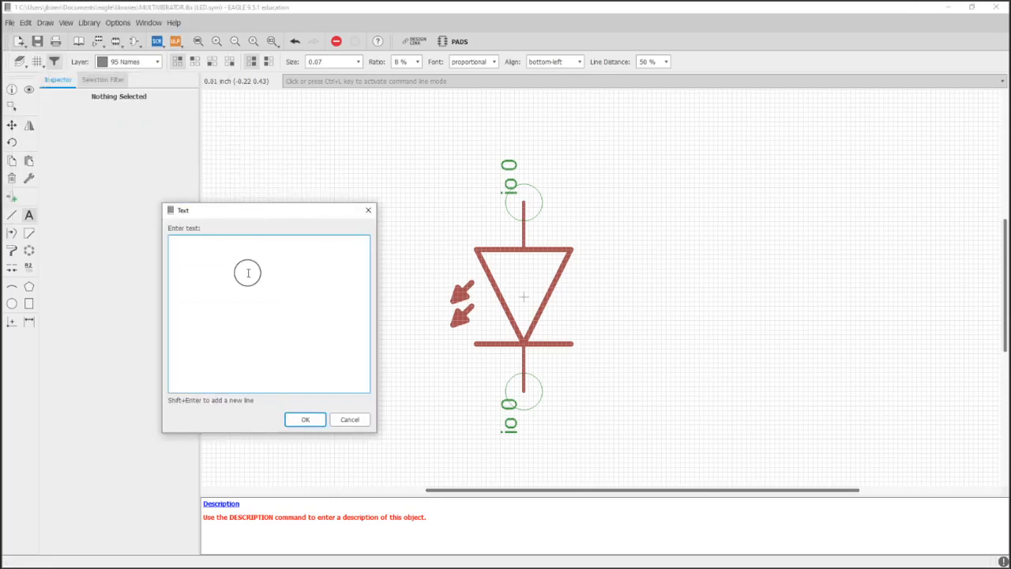
pyautogui.write('>n')
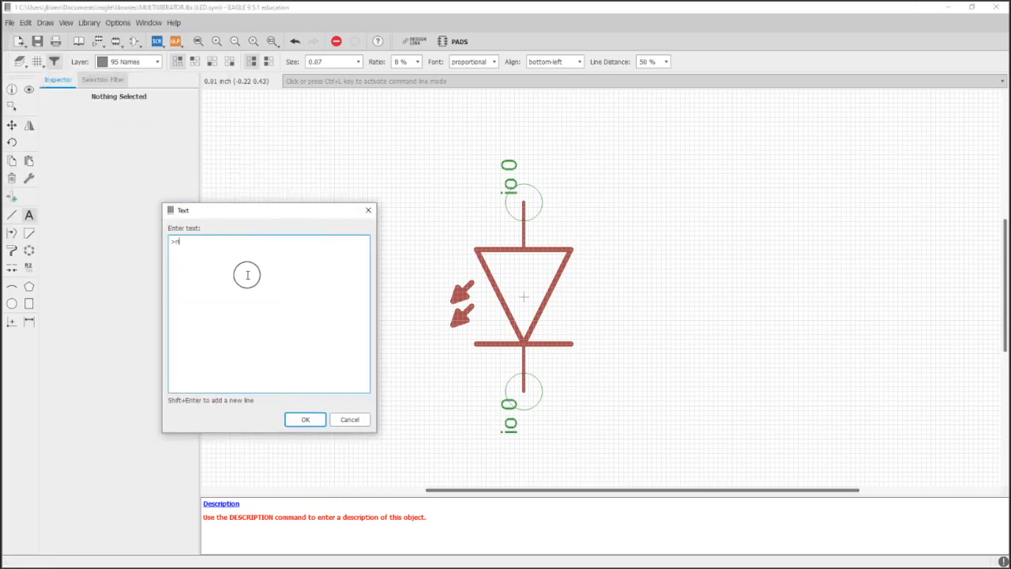
pyautogui.write('NAME')
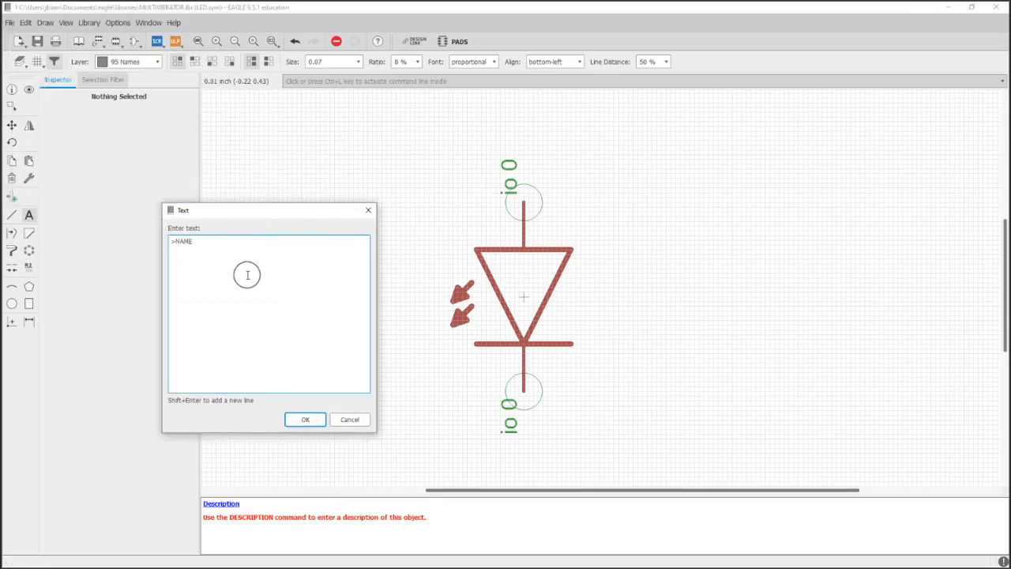
pyautogui.click(305, 418)
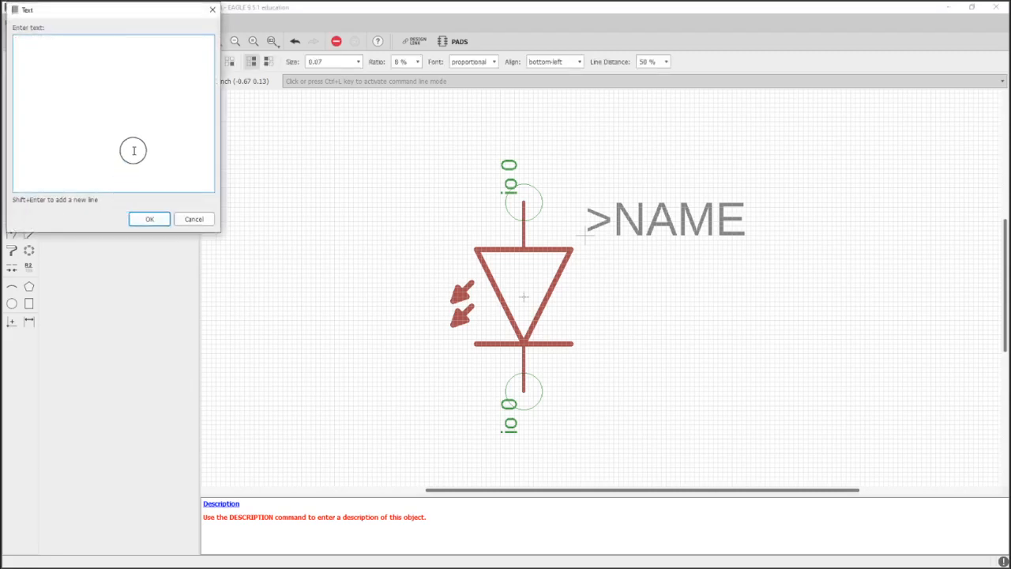
pyautogui.moveTo(111, 9); pyautogui.dragTo(396, 215)
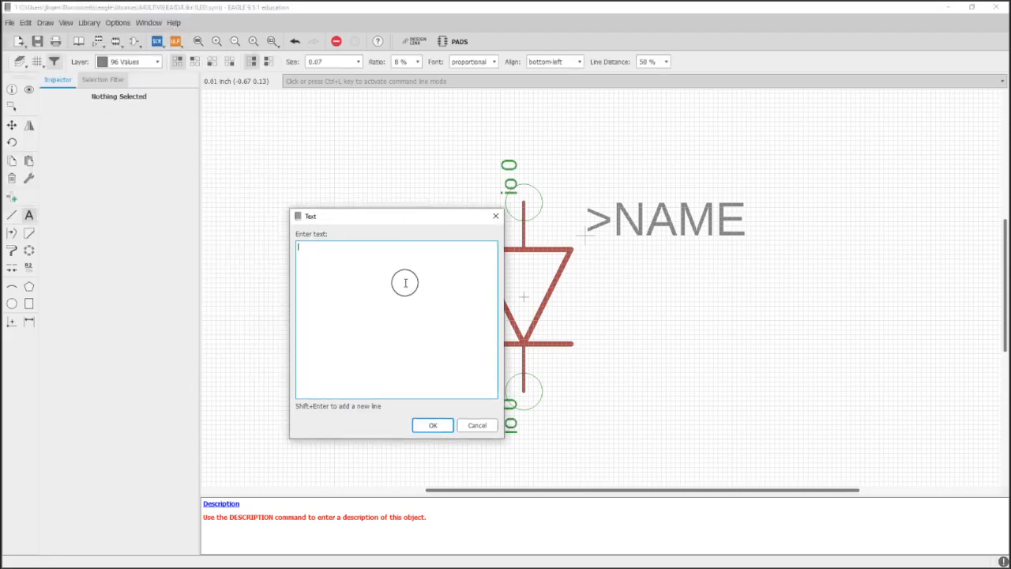
pyautogui.write('>valu')
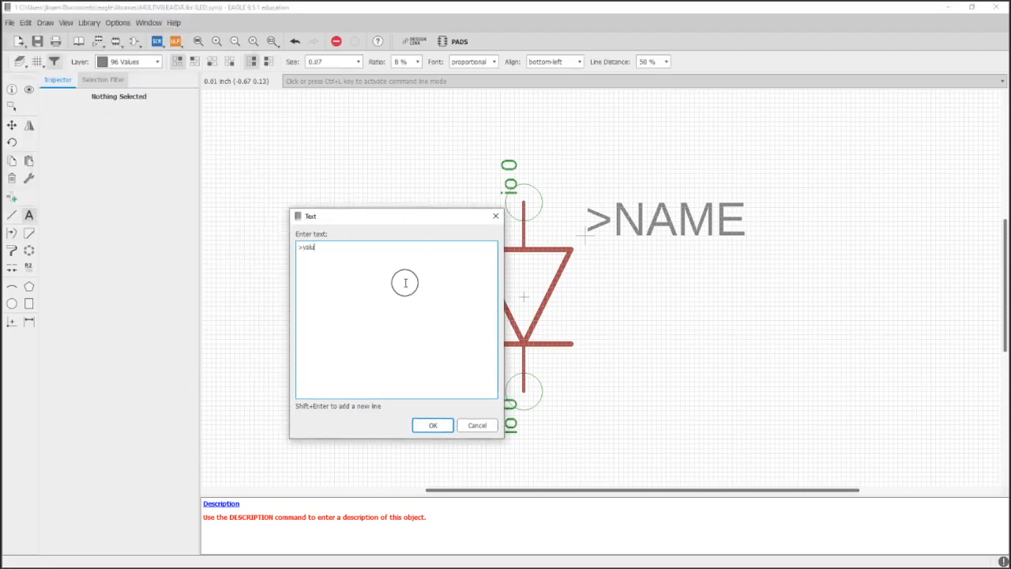
pyautogui.click(433, 425)
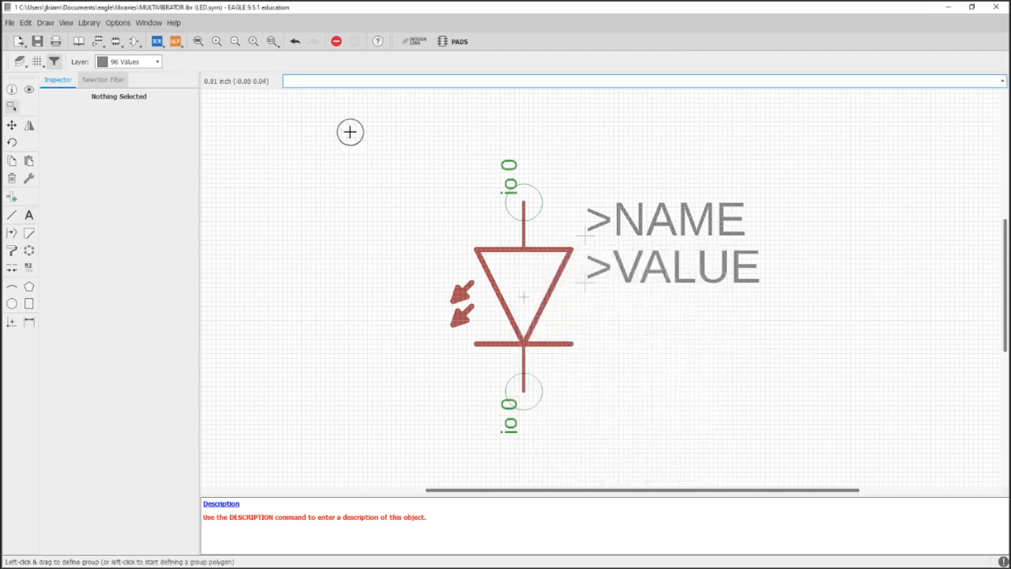
pyautogui.click(38, 41)
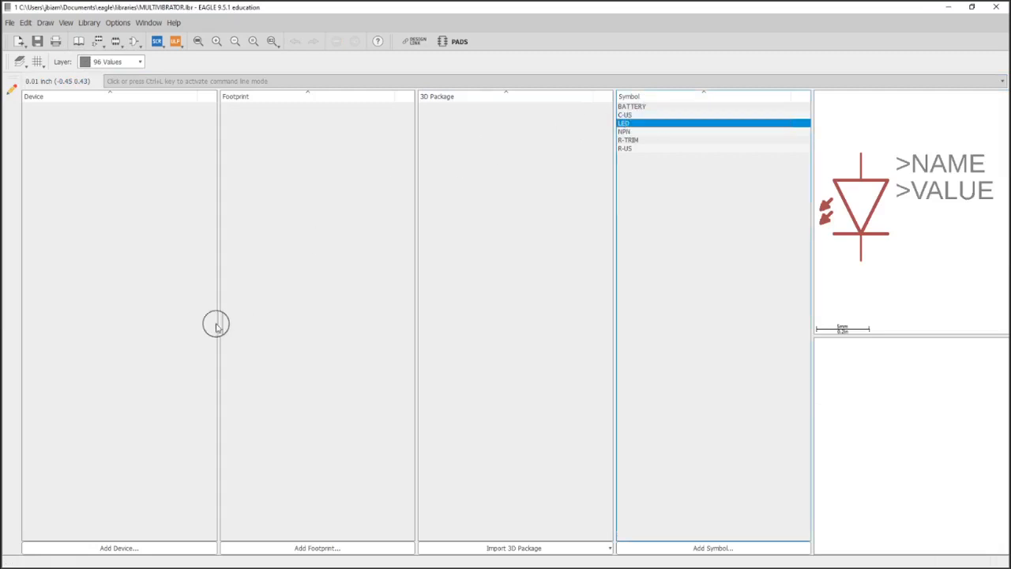
pyautogui.moveTo(297, 514)
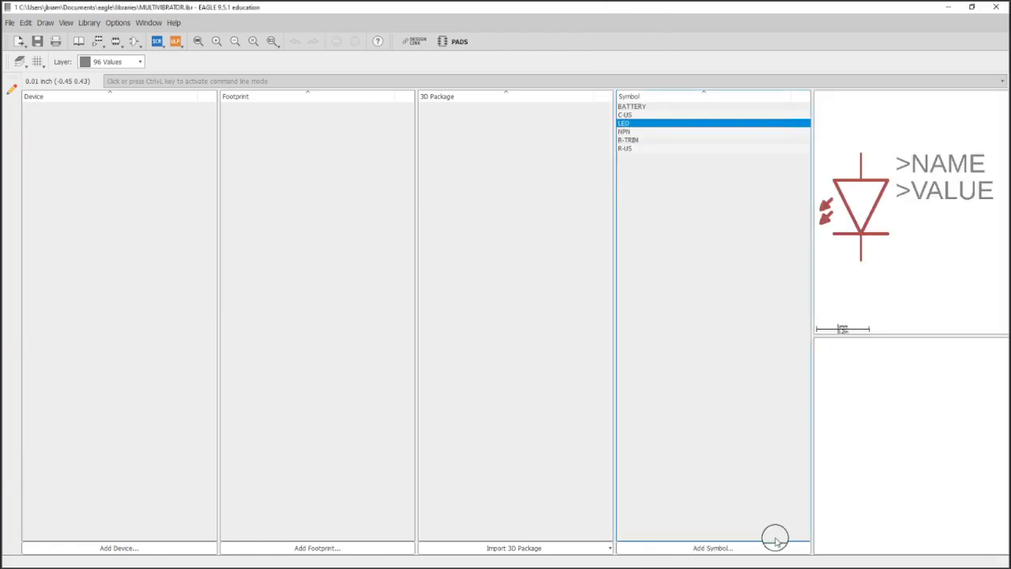
# Add a new symbol named SWITCH_SPST and confirm its creation in the warning dialog
pyautogui.click(711, 547)
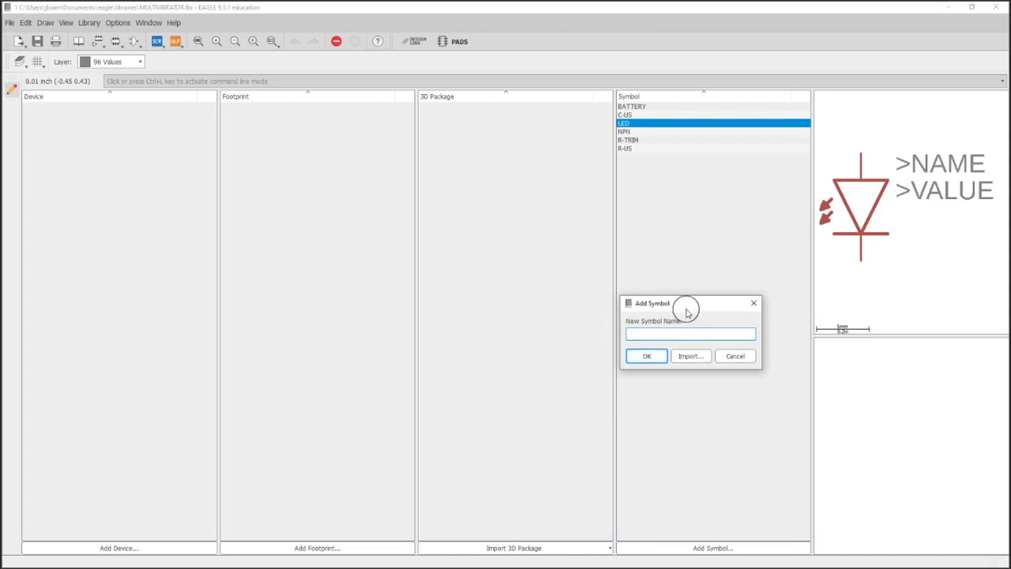
pyautogui.moveTo(730, 410)
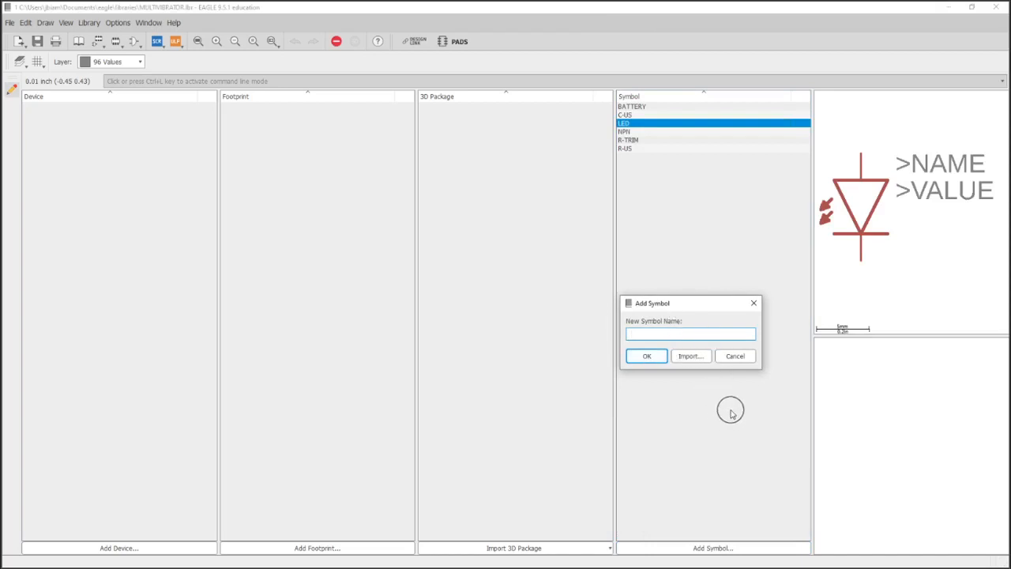
pyautogui.write('S')
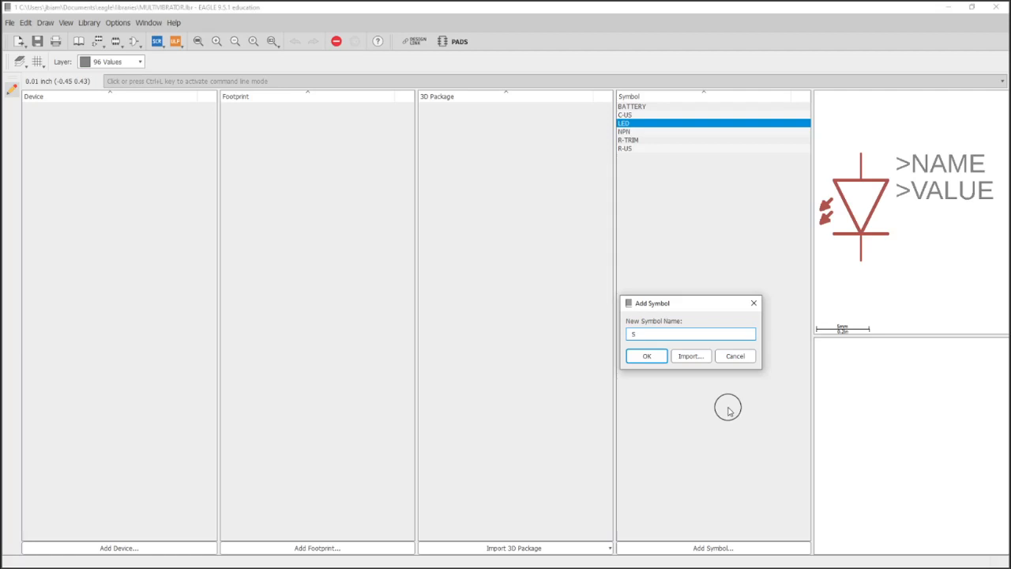
pyautogui.write('WITCH_')
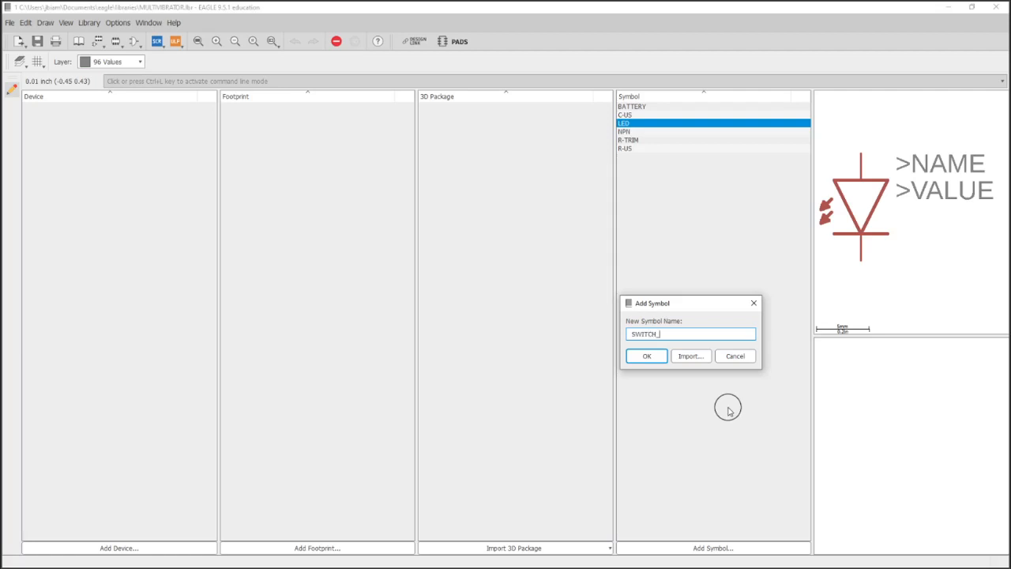
pyautogui.write('SPS')
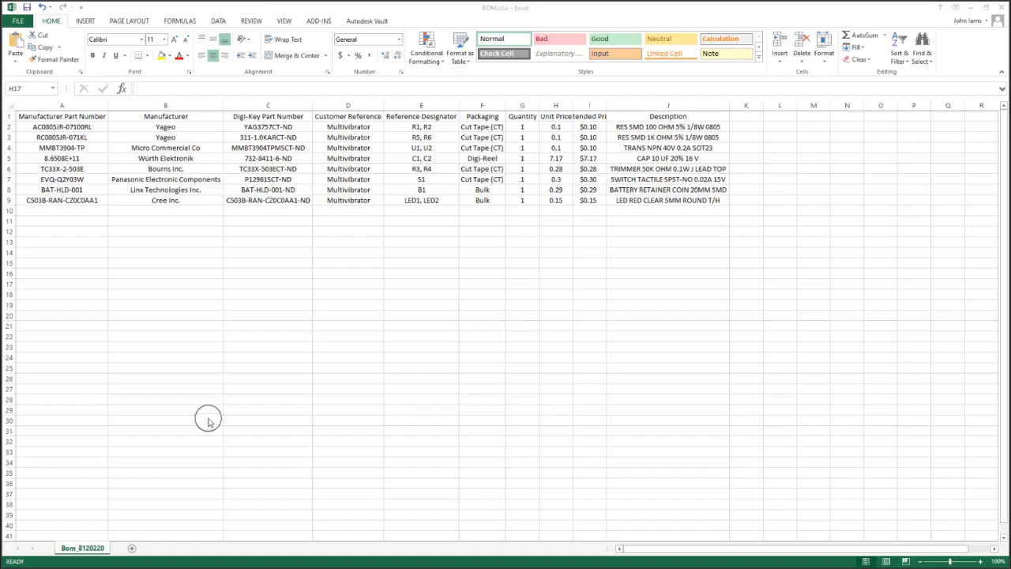
pyautogui.click(666, 179)
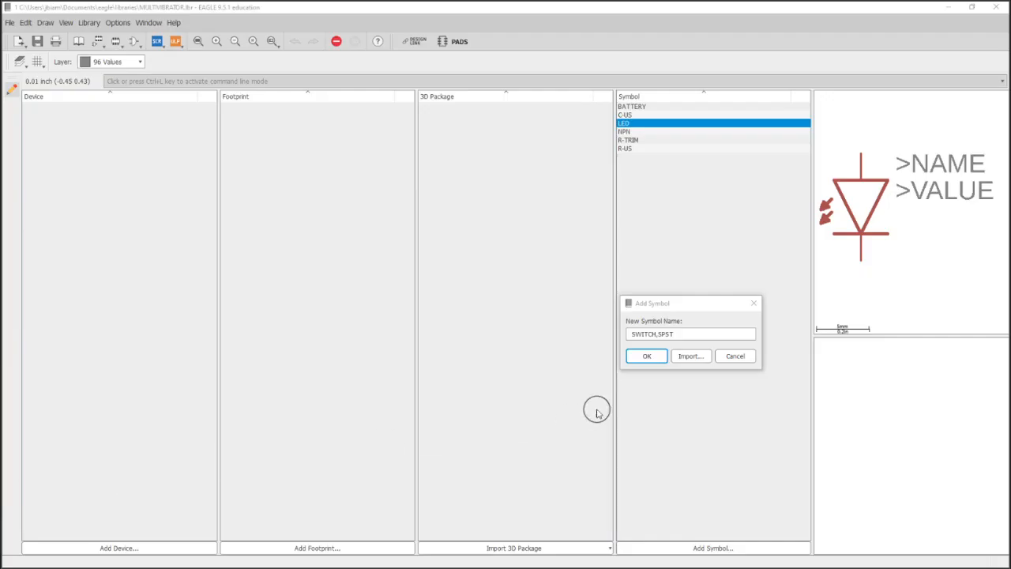
pyautogui.click(646, 355)
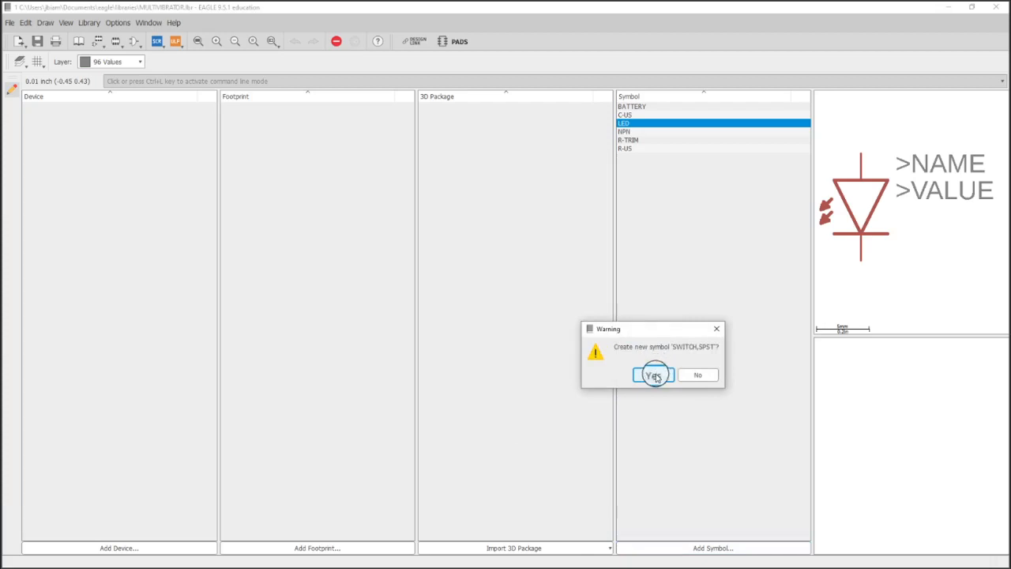
pyautogui.click(652, 374)
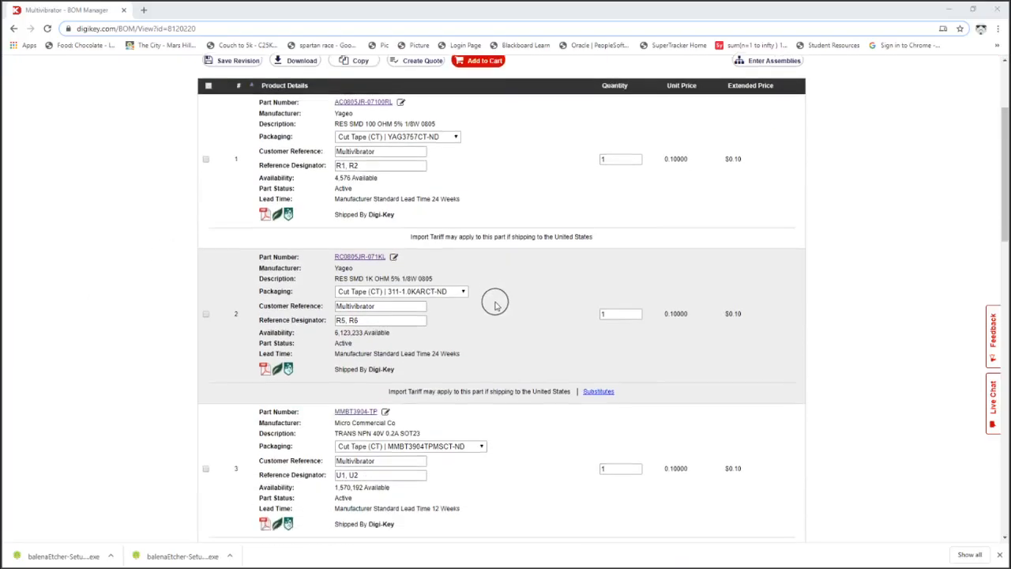
# Scroll the BOM list to item 5 and open the EVQ-Q2Y03W tactile switch product page
pyautogui.scroll(-3)
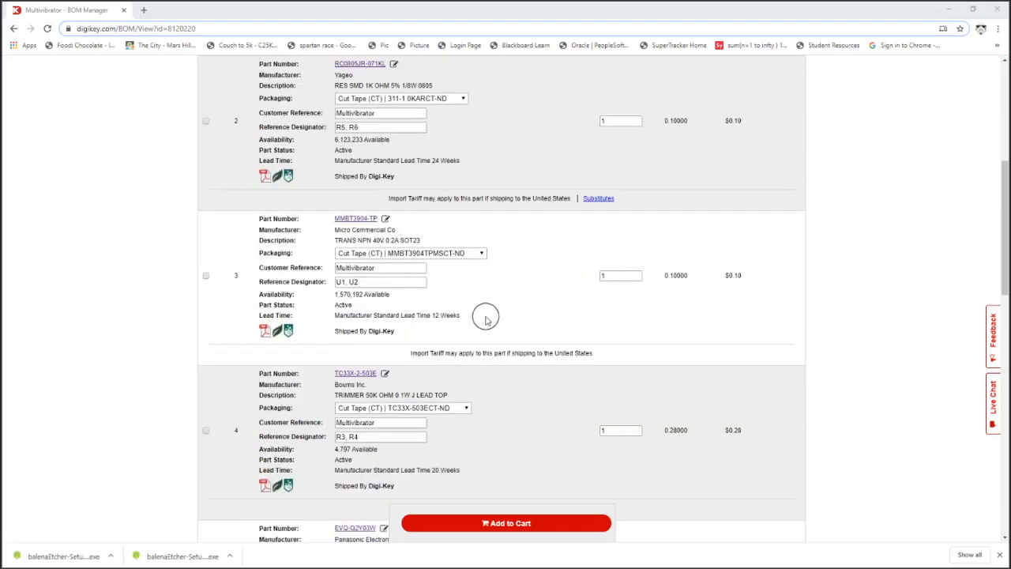
pyautogui.scroll(-3)
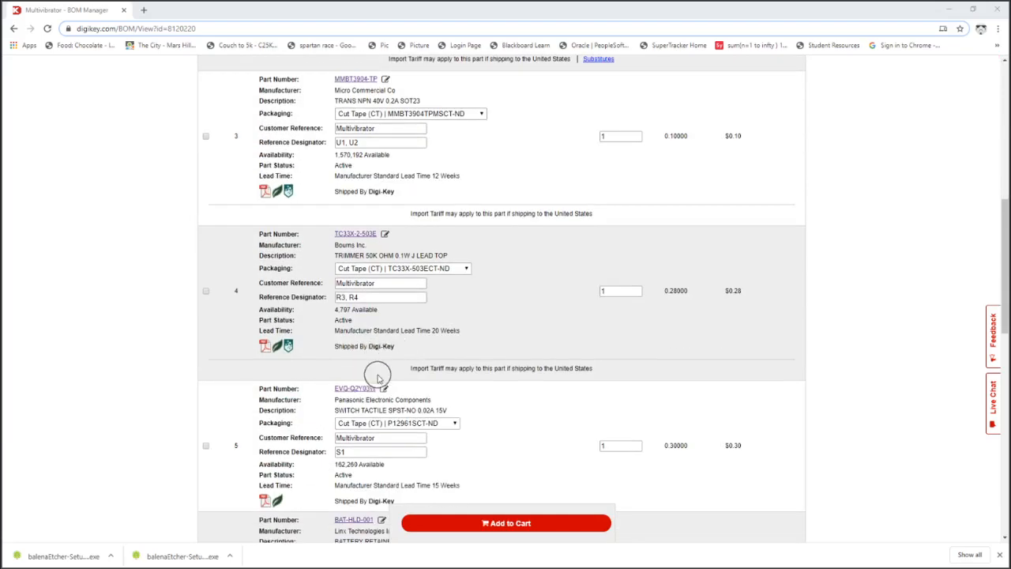
pyautogui.scroll(-3)
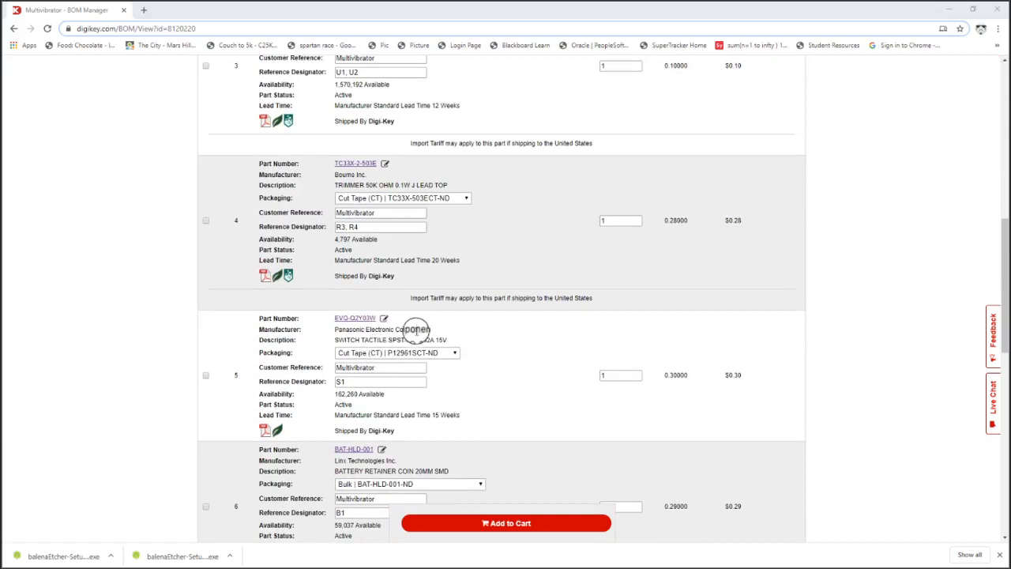
pyautogui.click(354, 318)
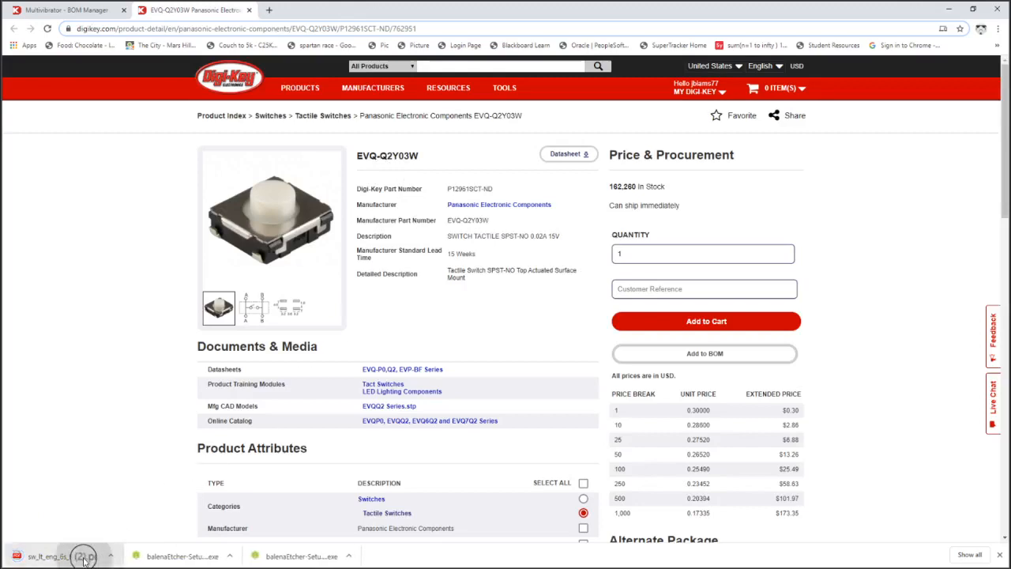
# Open the downloaded Panasonic datasheet PDF and scroll to the EVQP0 circuit diagram
pyautogui.click(569, 153)
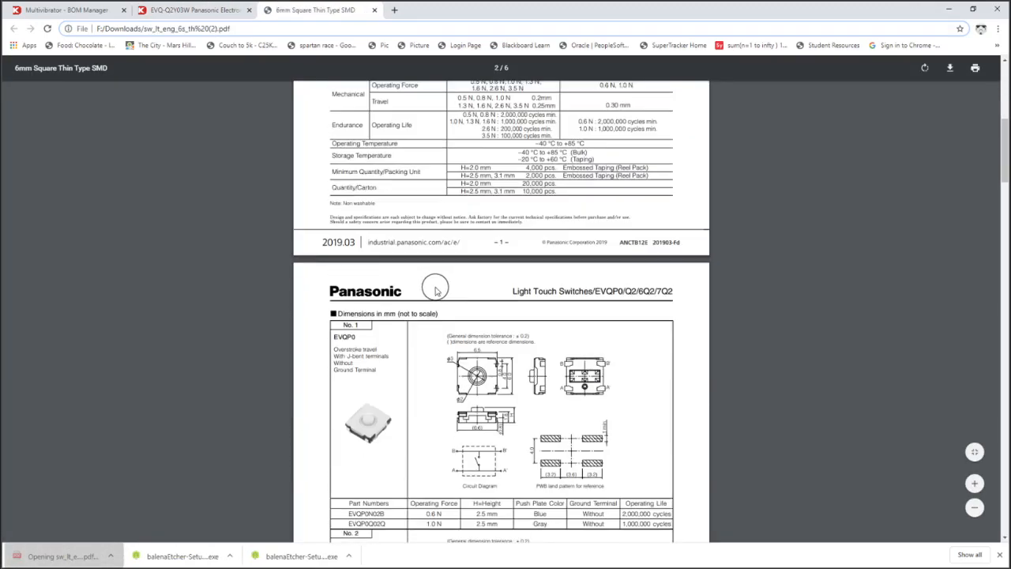
pyautogui.scroll(-3)
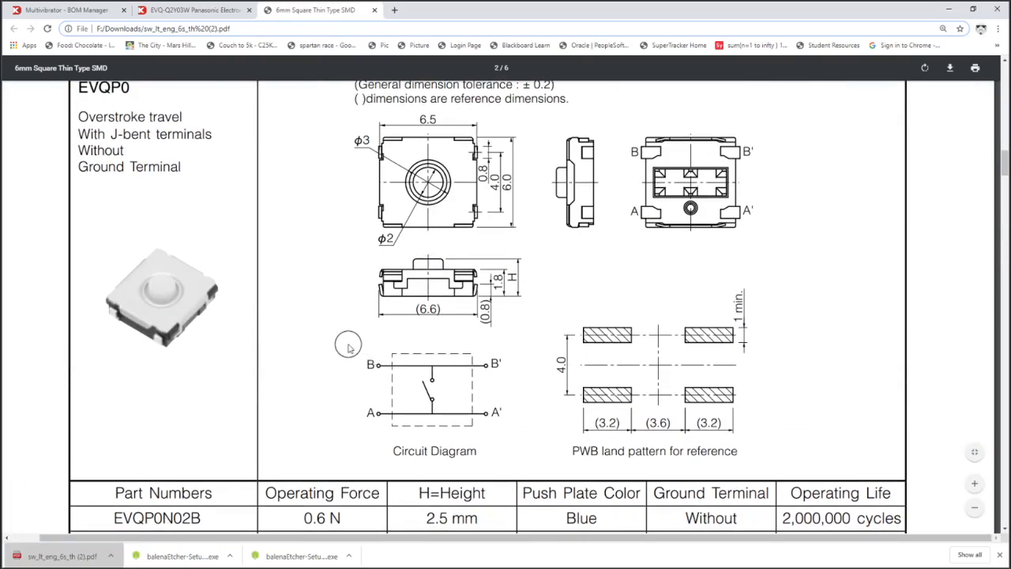
pyautogui.moveTo(537, 395)
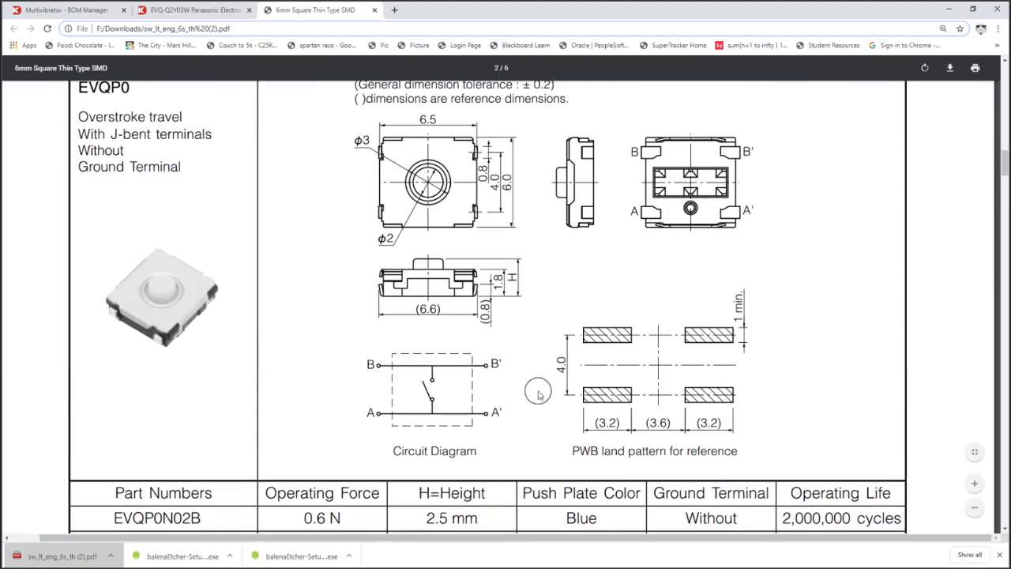
pyautogui.moveTo(537, 396)
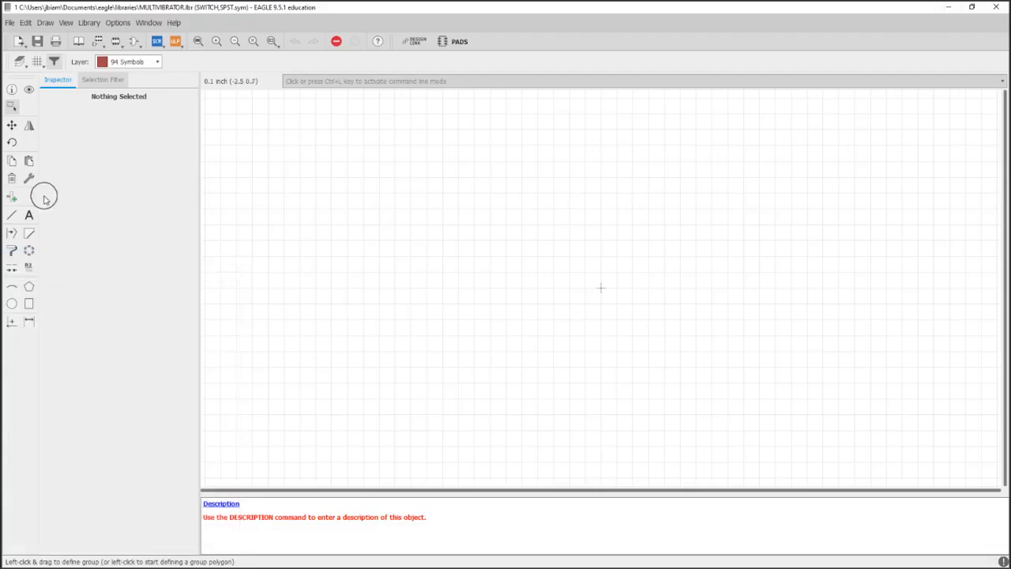
# Place four switch pins in two columns and start a group selection to mirror the right pair
pyautogui.click(12, 196)
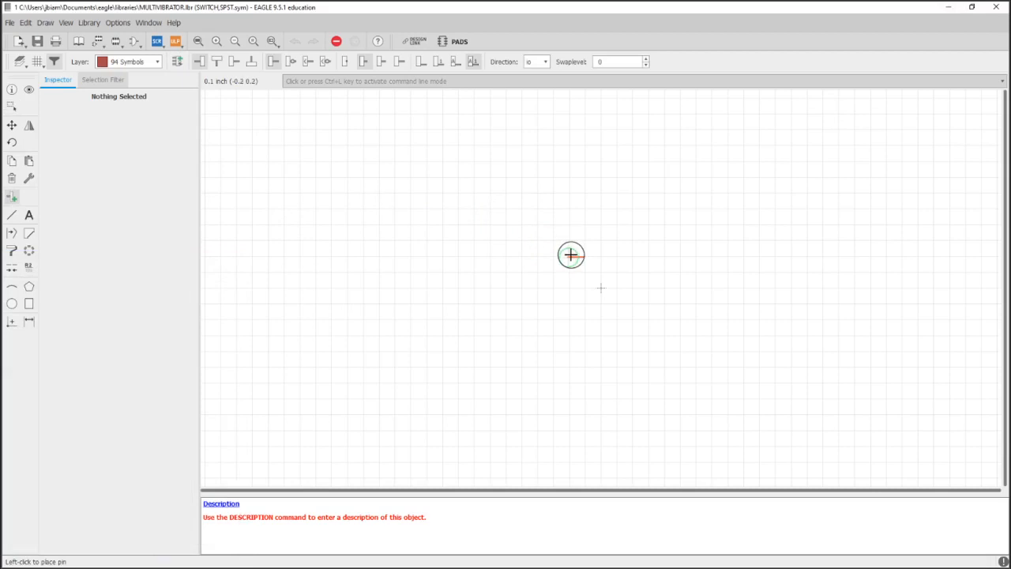
pyautogui.click(570, 255)
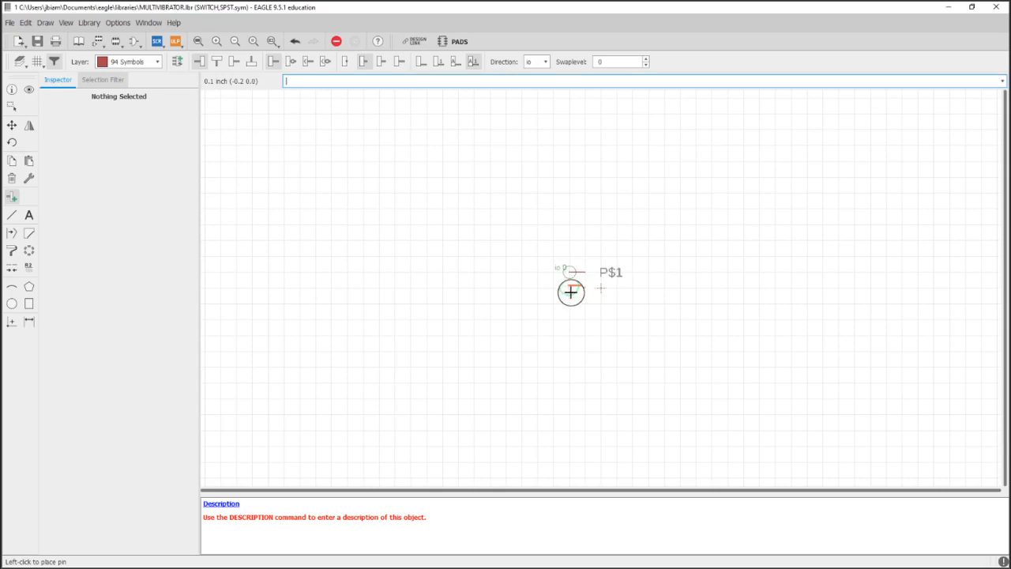
pyautogui.click(572, 292)
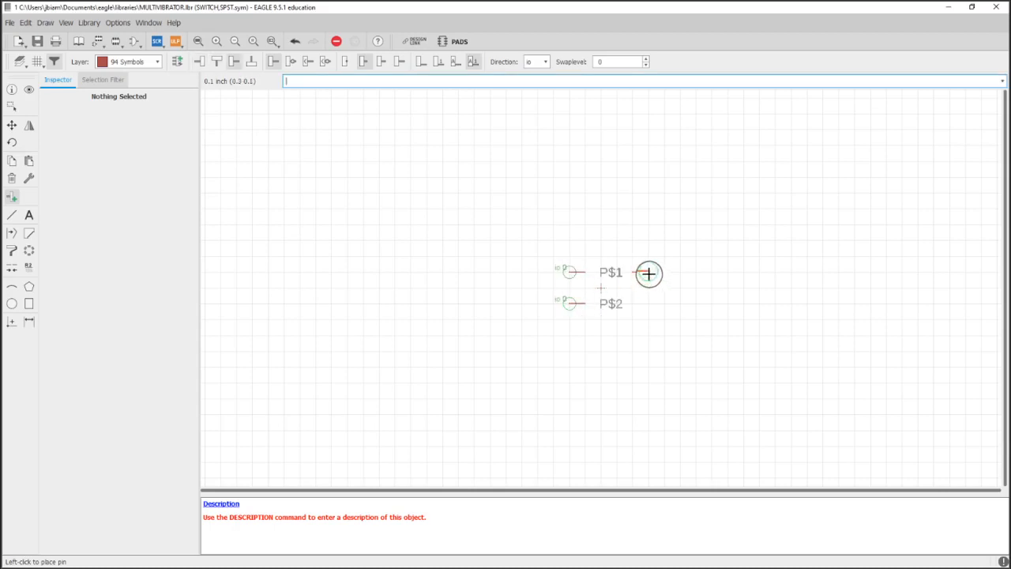
pyautogui.click(647, 272)
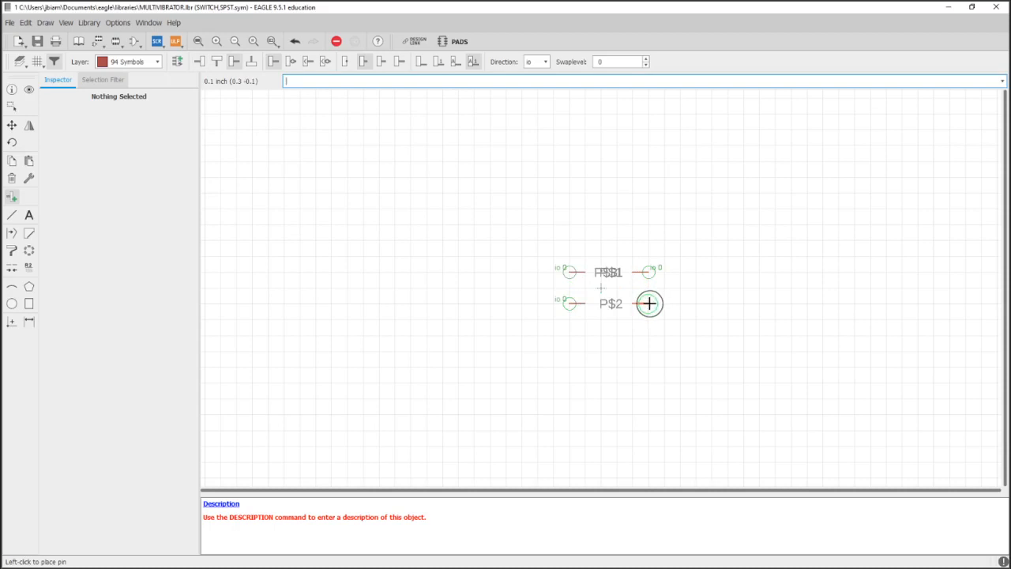
pyautogui.click(649, 303)
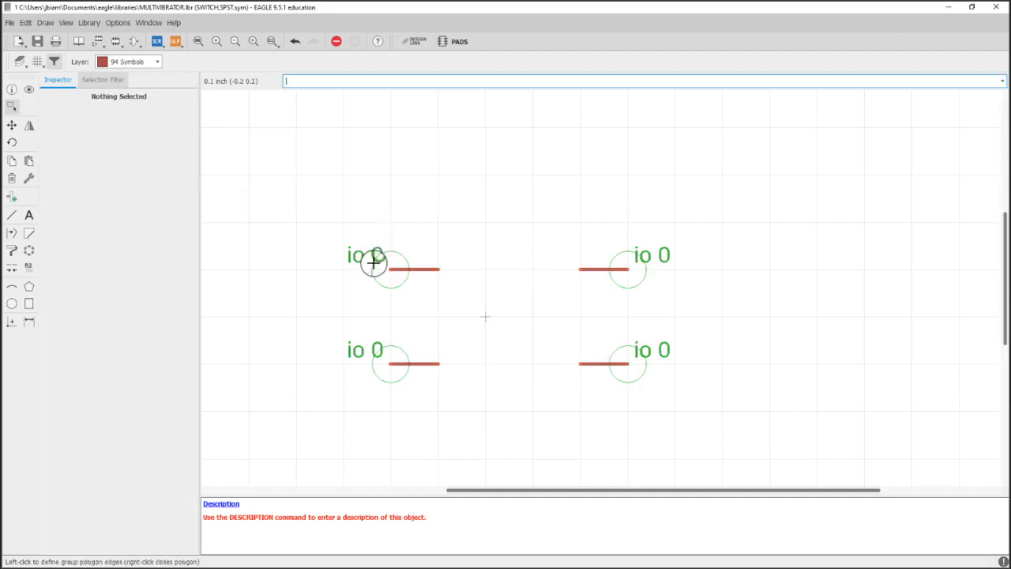
pyautogui.click(391, 268)
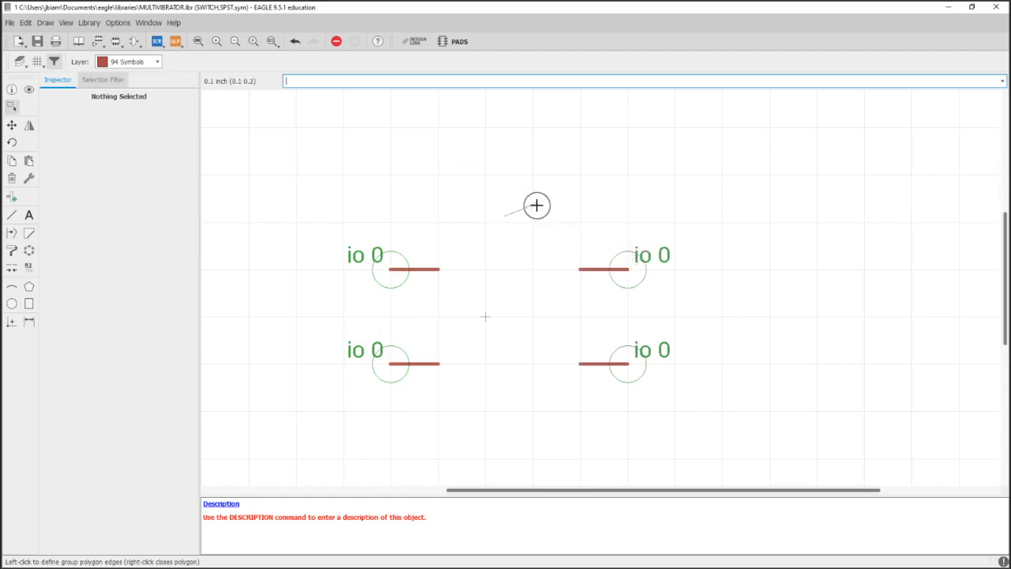
pyautogui.moveTo(223, 439)
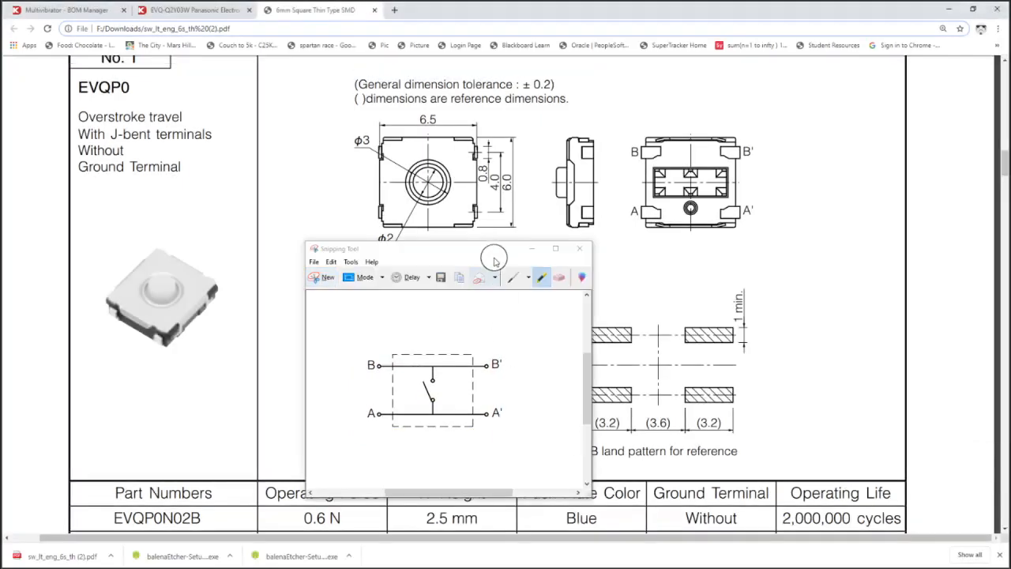
# Enlarge the Snipping Tool window over the A/A'/B/B' diagram clip and pick the pen tool
pyautogui.moveTo(446, 248); pyautogui.dragTo(711, 123)
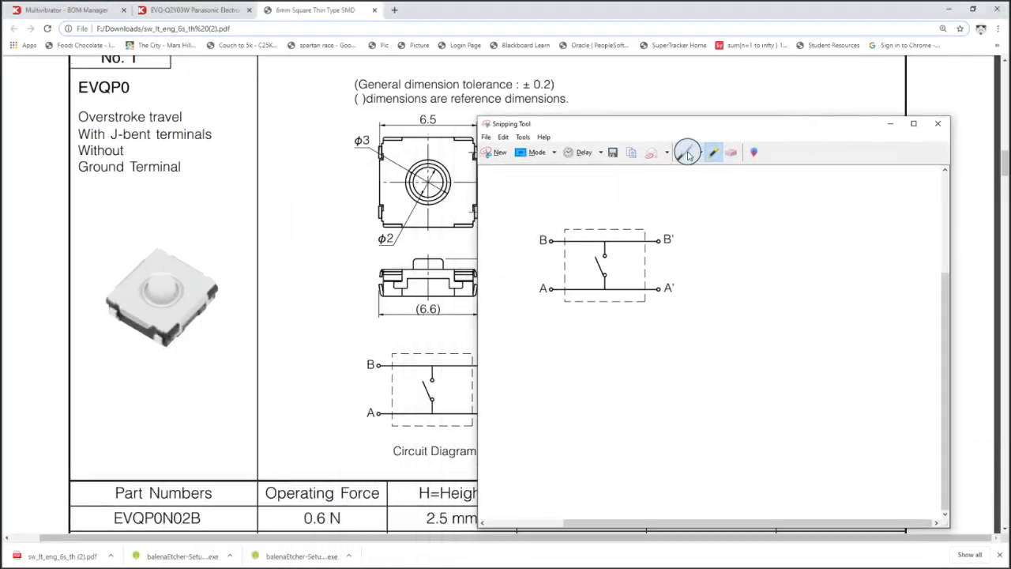
pyautogui.click(687, 152)
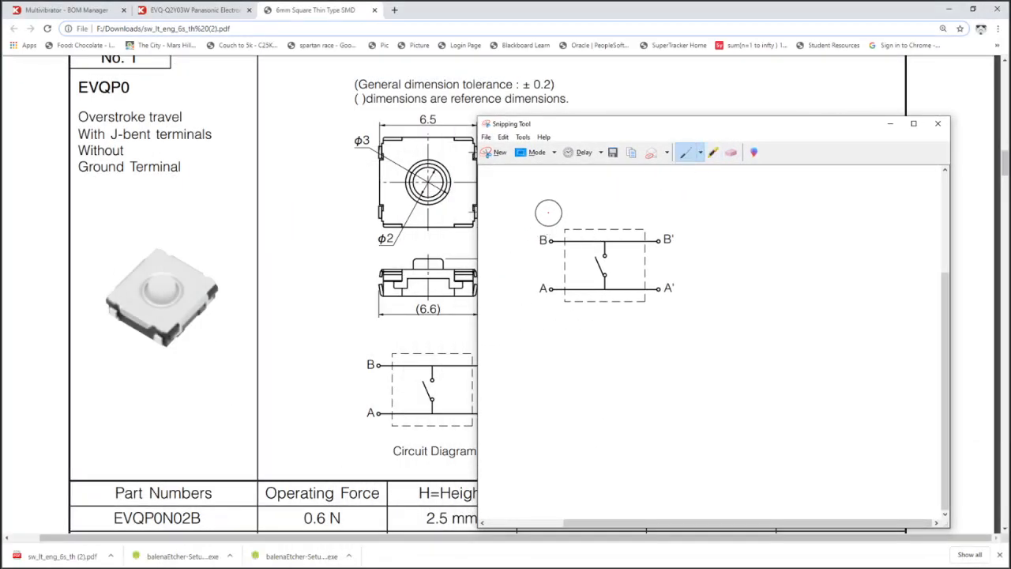
pyautogui.moveTo(550, 213); pyautogui.dragTo(545, 237)
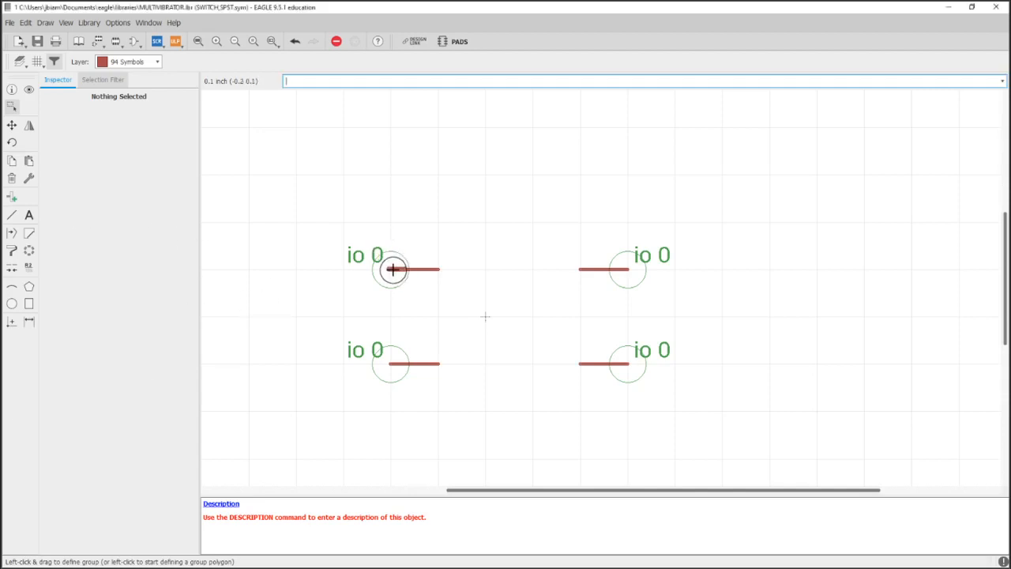
# Join the left pin pair and the right pin pair with bracket-shaped wires
pyautogui.click(392, 268)
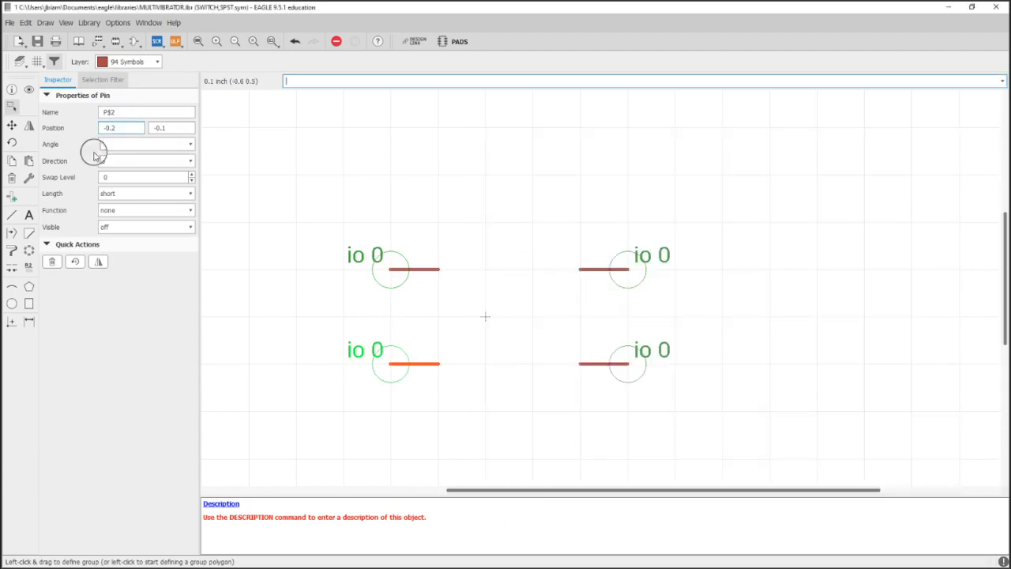
pyautogui.click(12, 215)
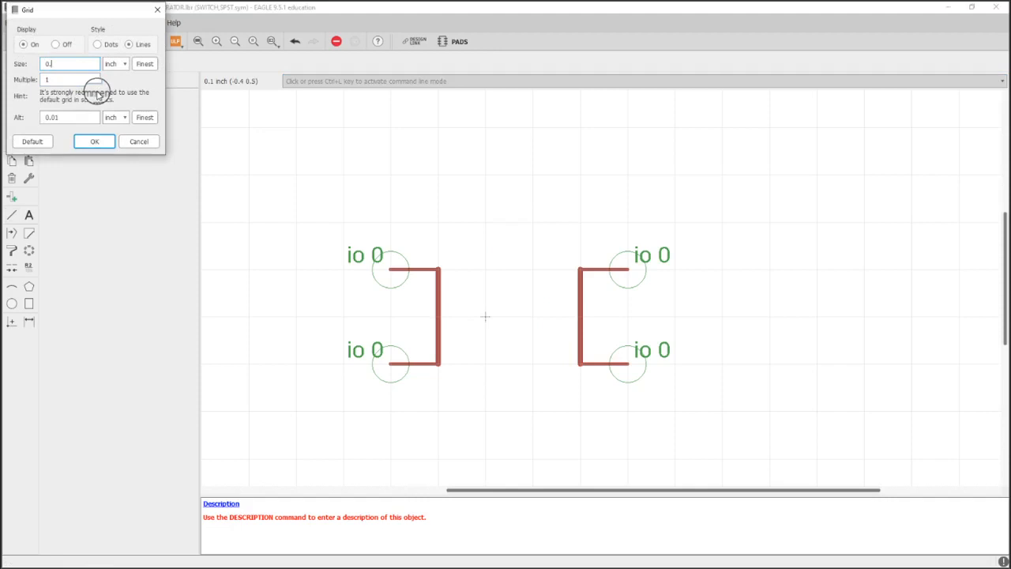
# Draw the inward stubs, diagonal contact lever, shortdash actuator line and a continuous cap bar
pyautogui.click(95, 143)
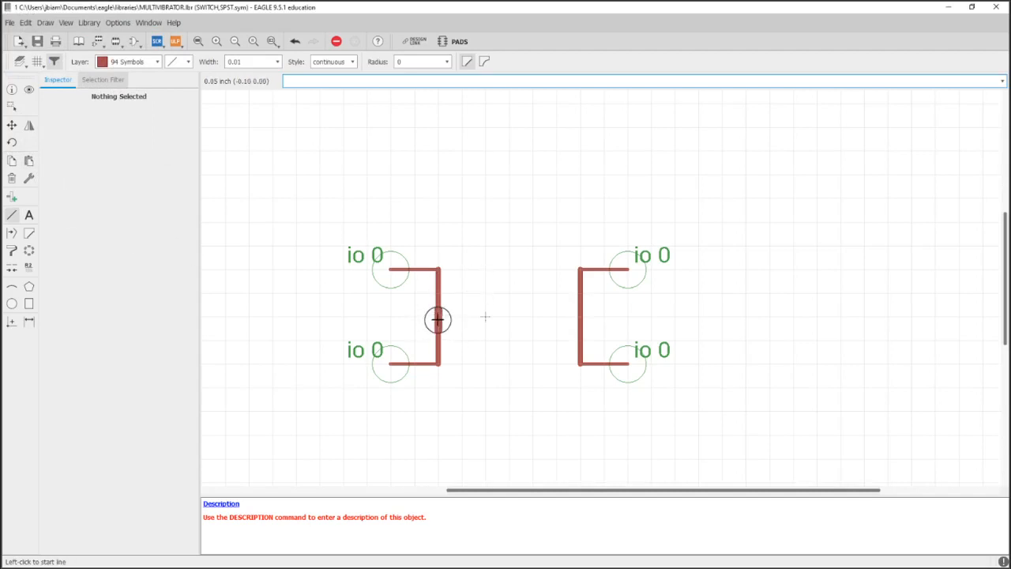
pyautogui.click(439, 319)
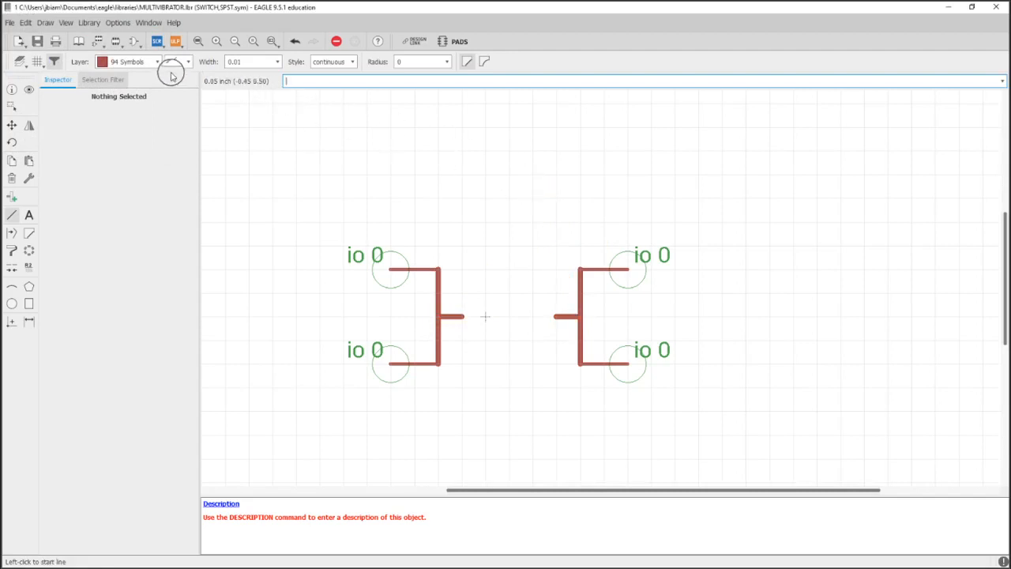
pyautogui.click(477, 291)
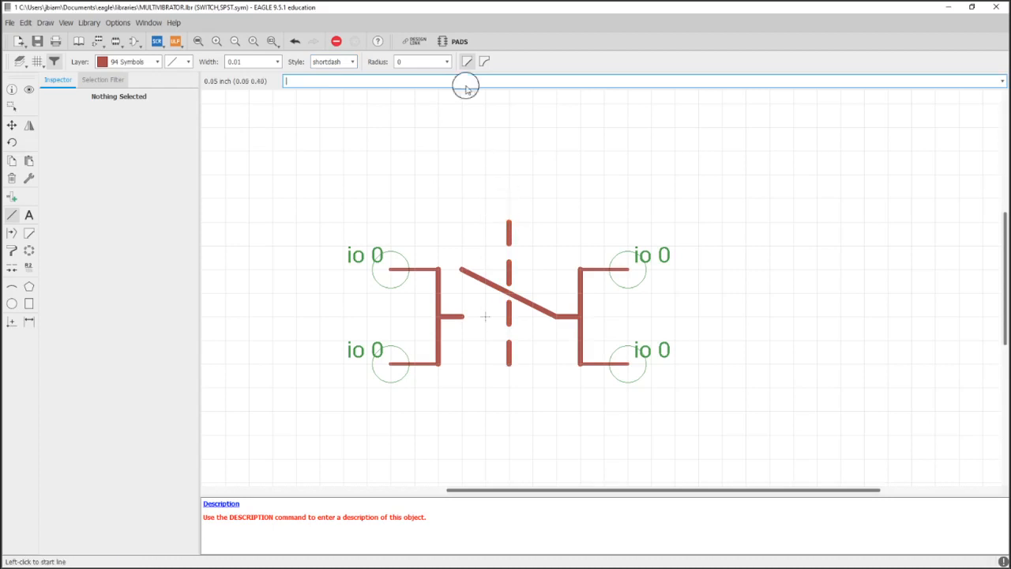
pyautogui.click(332, 60)
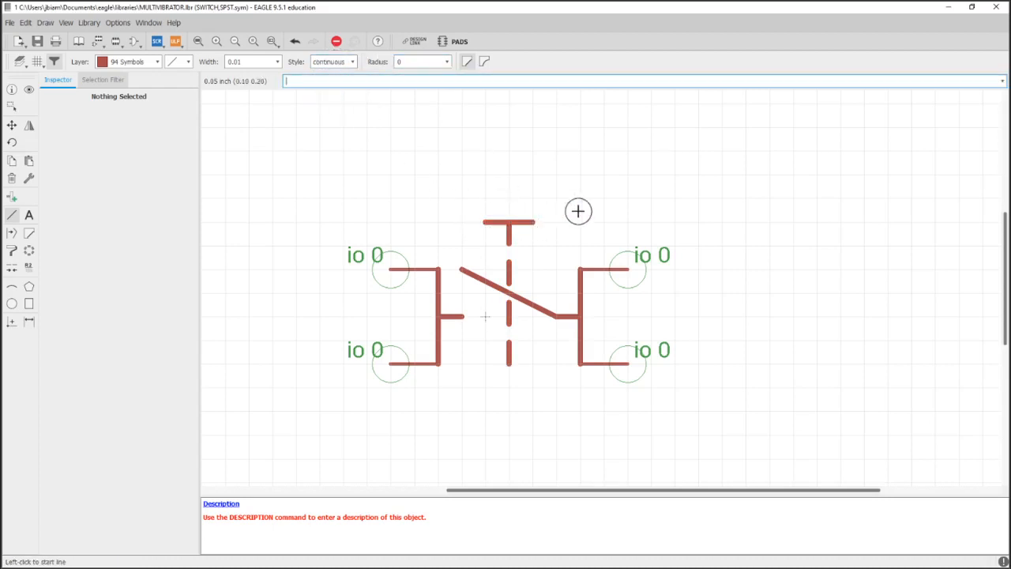
pyautogui.moveTo(629, 234)
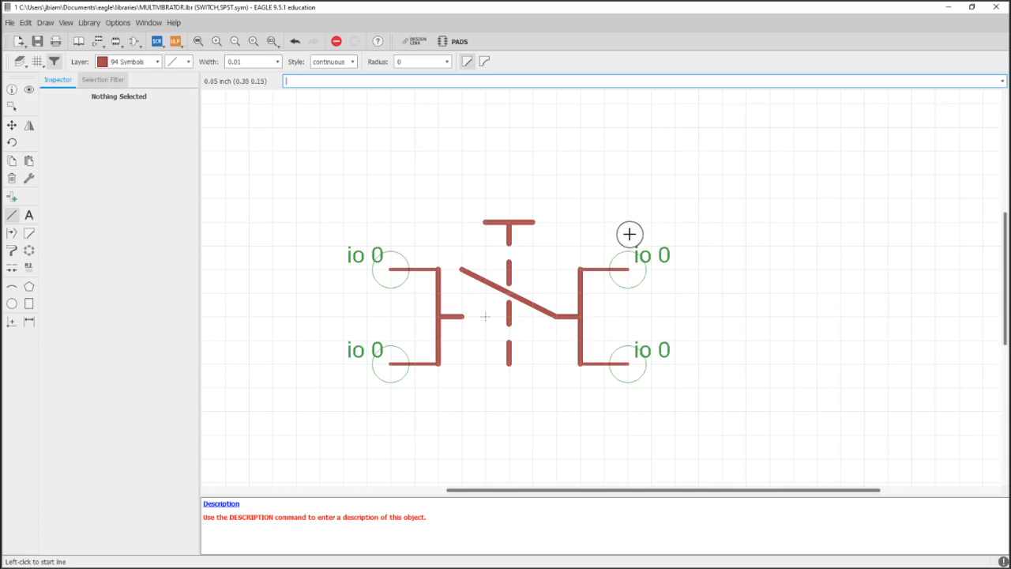
pyautogui.moveTo(343, 189)
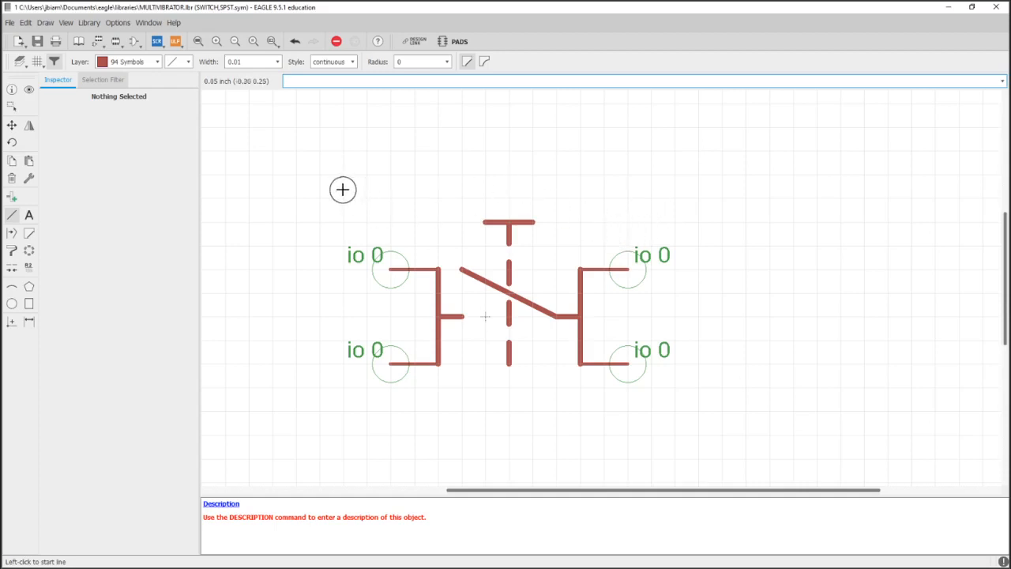
pyautogui.click(29, 215)
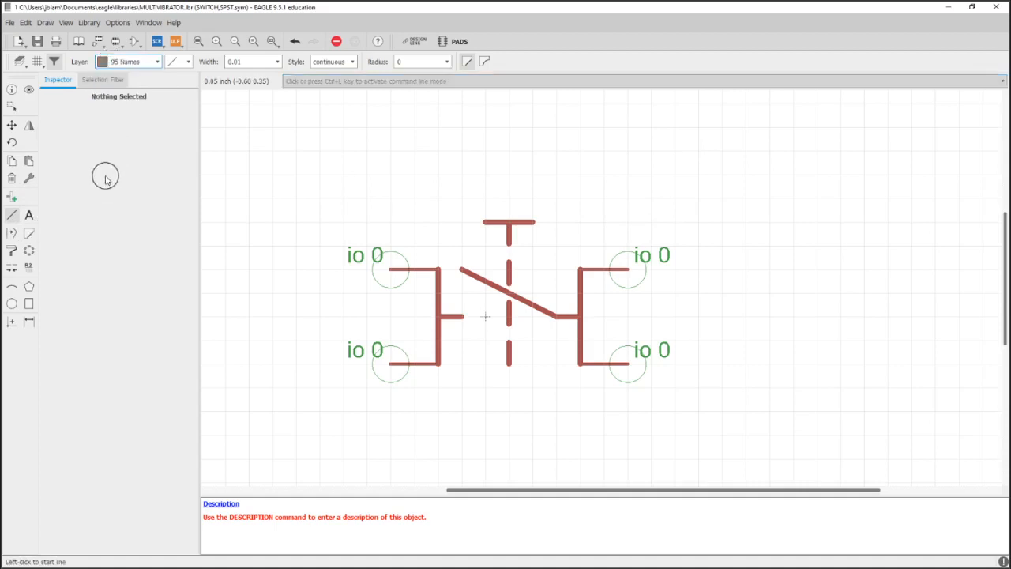
# Place a >NAME label on layer 95 Names above-right of the switch
pyautogui.click(28, 265)
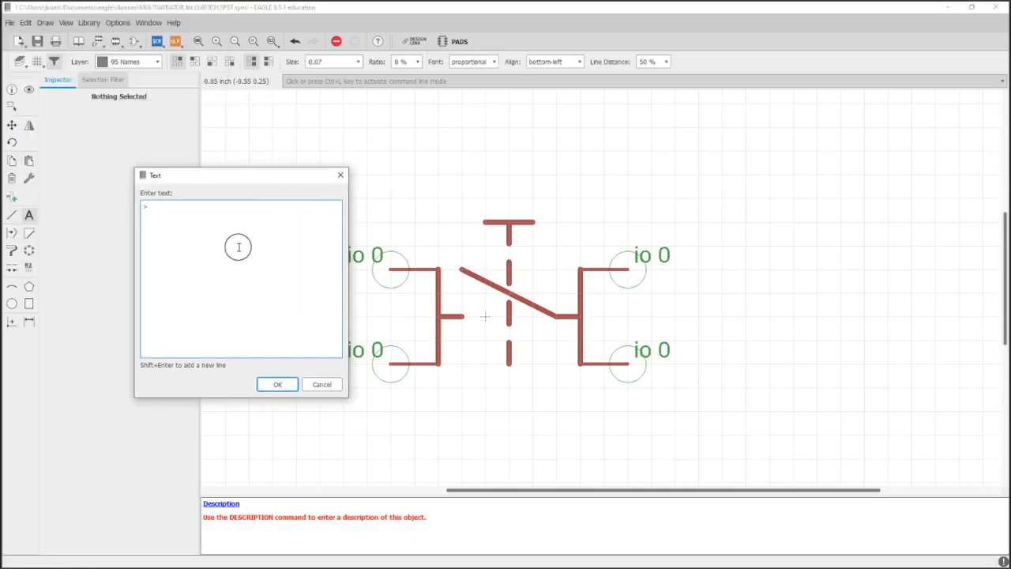
pyautogui.click(278, 384)
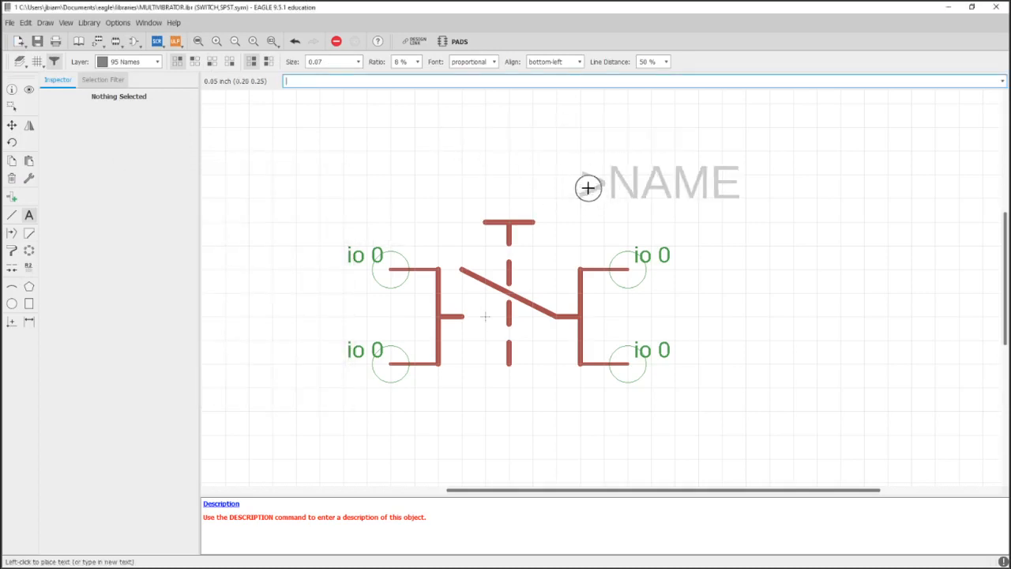
pyautogui.click(587, 188)
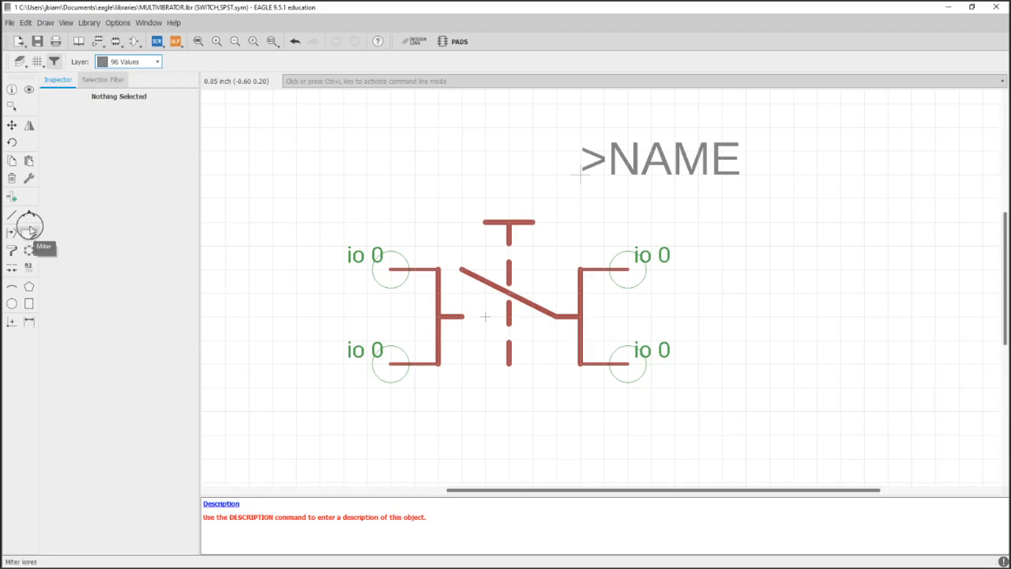
# Place a >VALUE label on layer 96 Values below >NAME, cancelling the extra copy
pyautogui.click(28, 215)
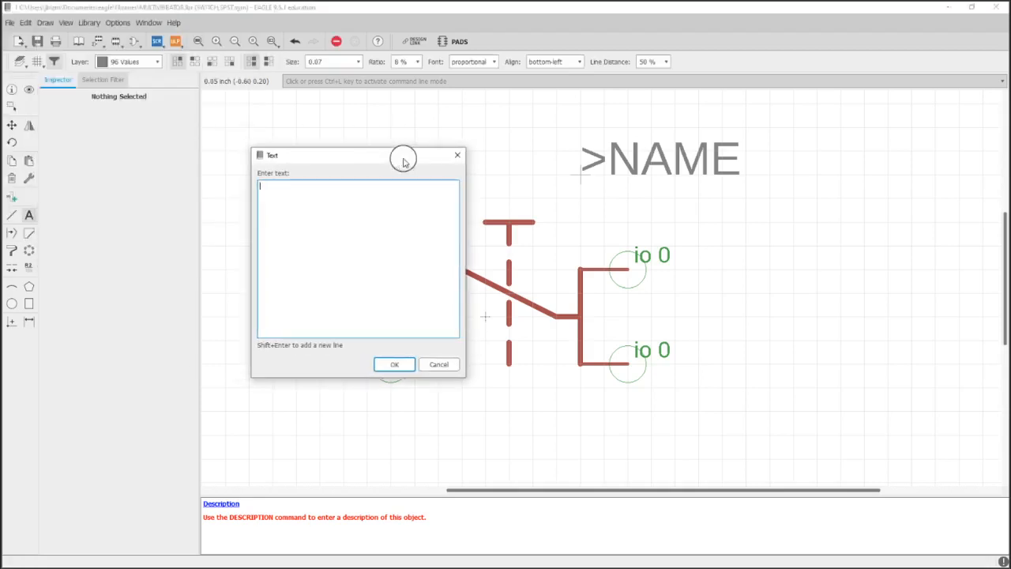
pyautogui.write('>VALUE')
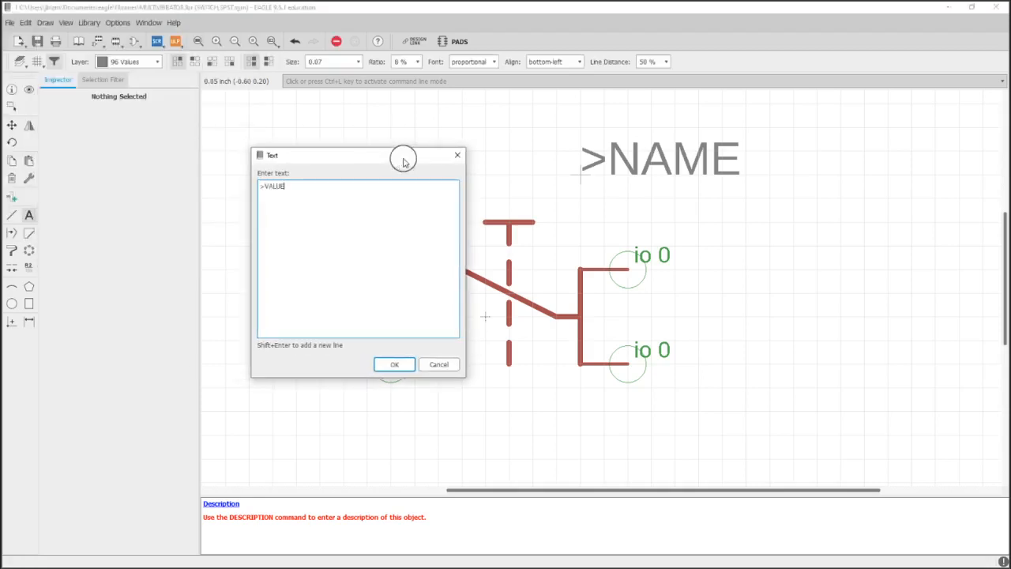
pyautogui.click(395, 363)
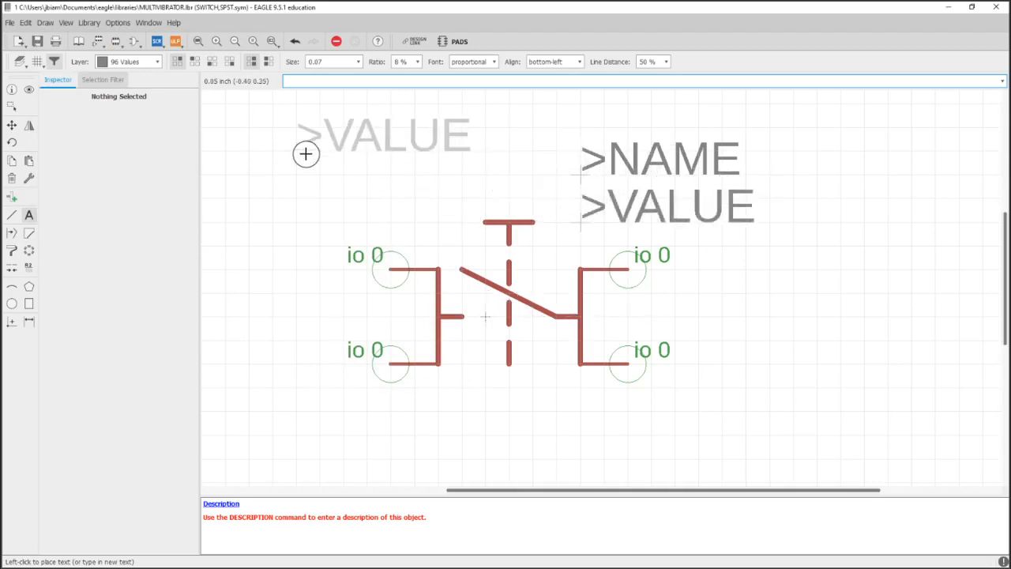
pyautogui.click(306, 155)
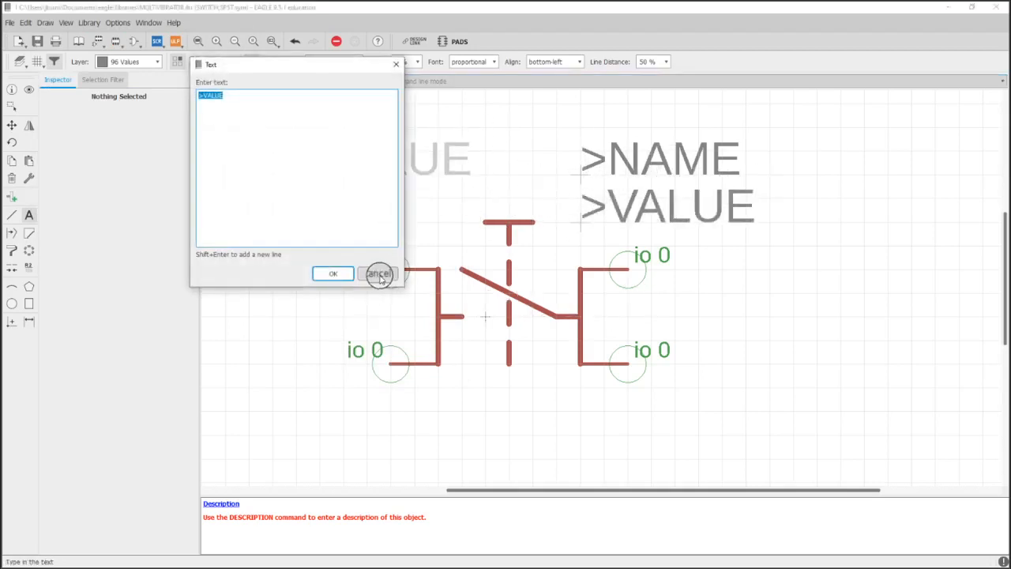
pyautogui.click(379, 273)
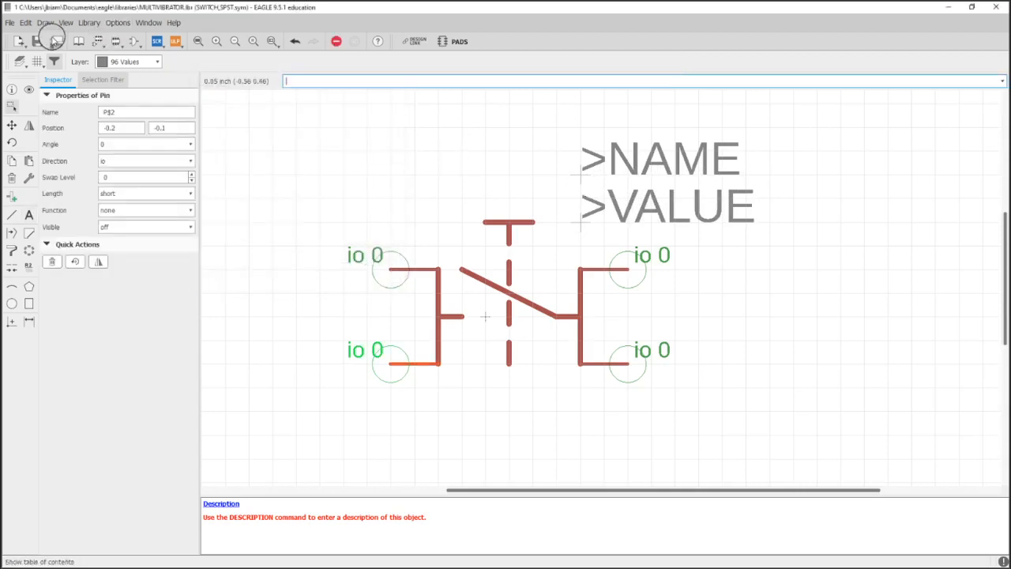